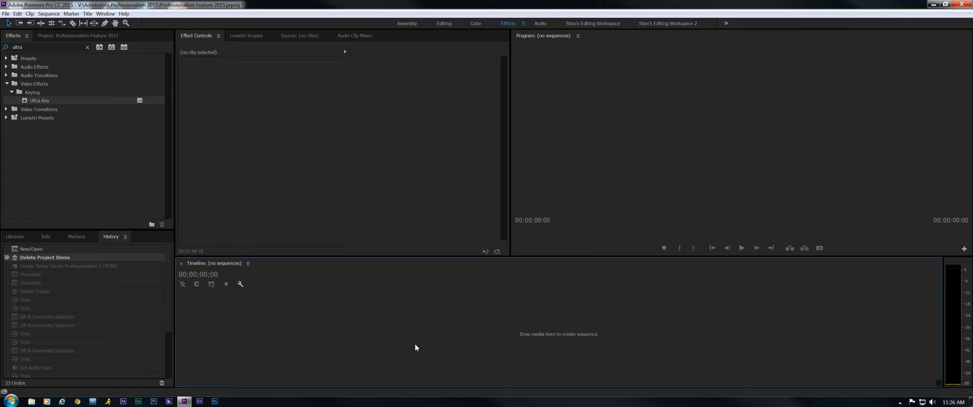
pyautogui.moveTo(438, 26)
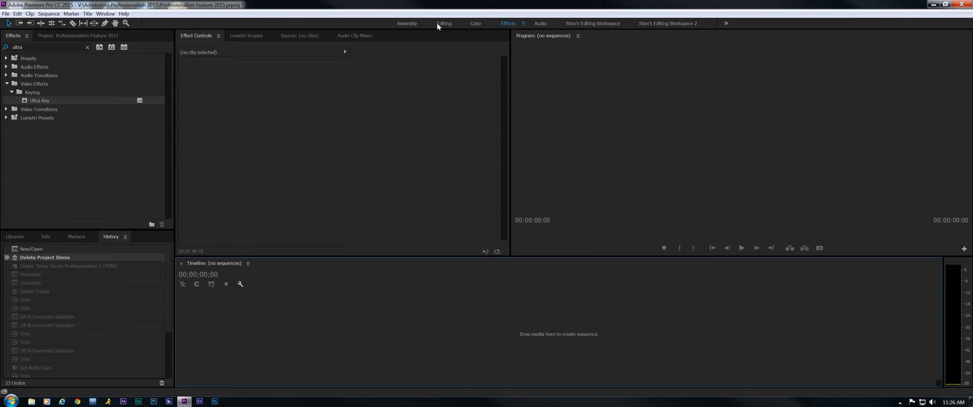
pyautogui.moveTo(412, 28)
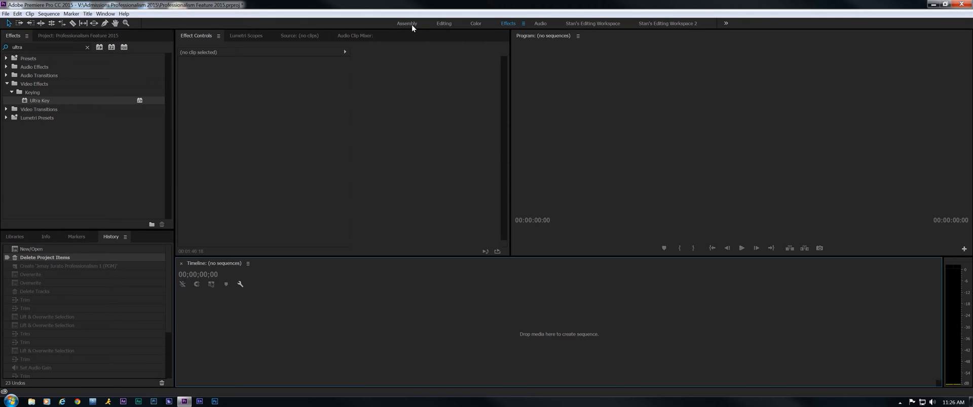
# - Switch to the Assembly workspace and scroll the Project panel down to the interview clips
pyautogui.click(407, 24)
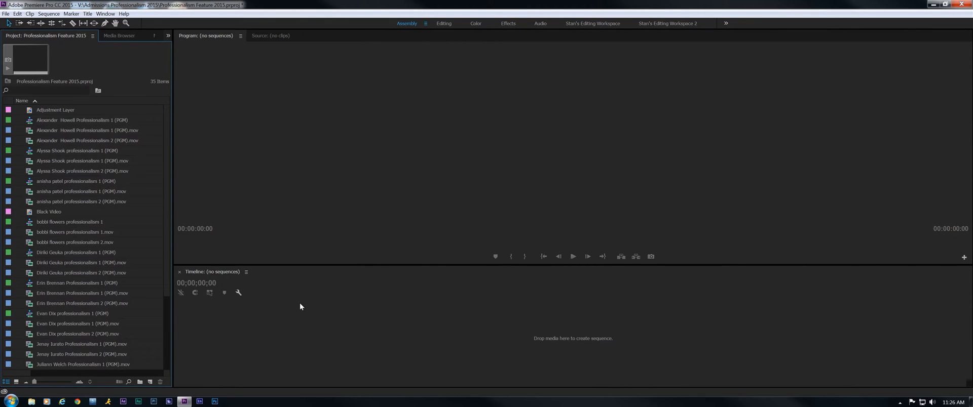
pyautogui.scroll(-3)
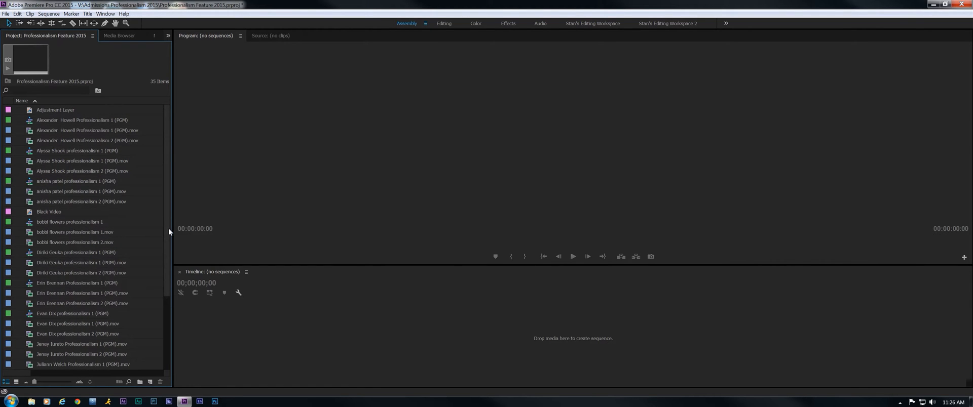
pyautogui.scroll(-3)
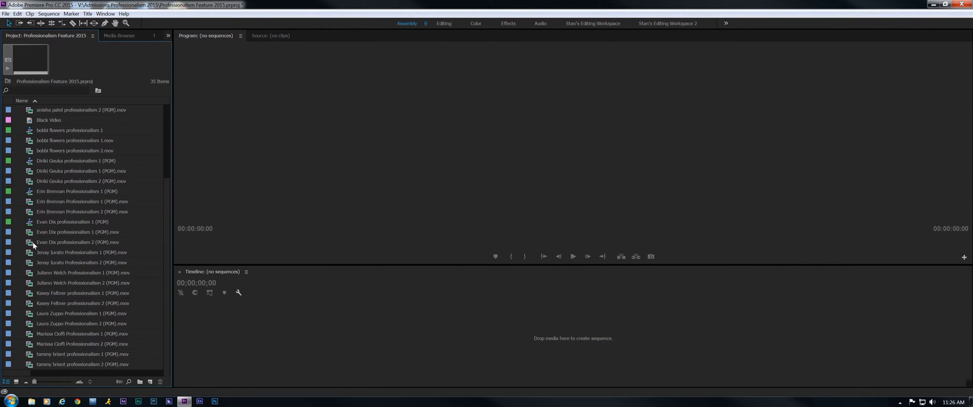
pyautogui.moveTo(35, 221)
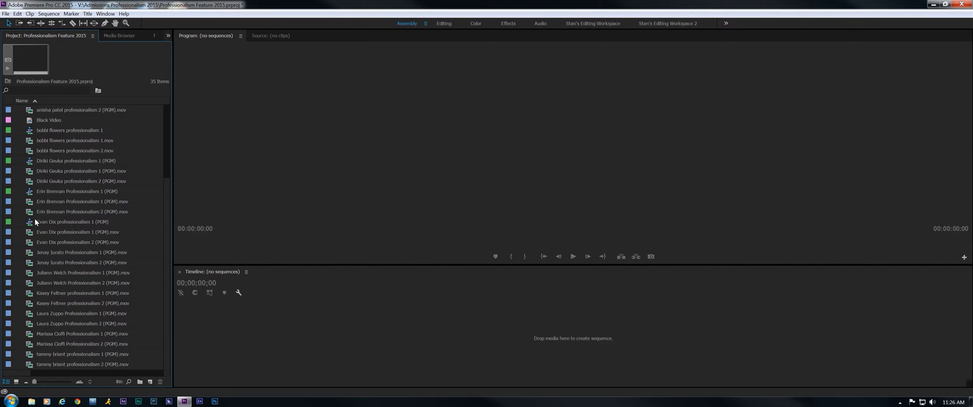
pyautogui.moveTo(39, 250)
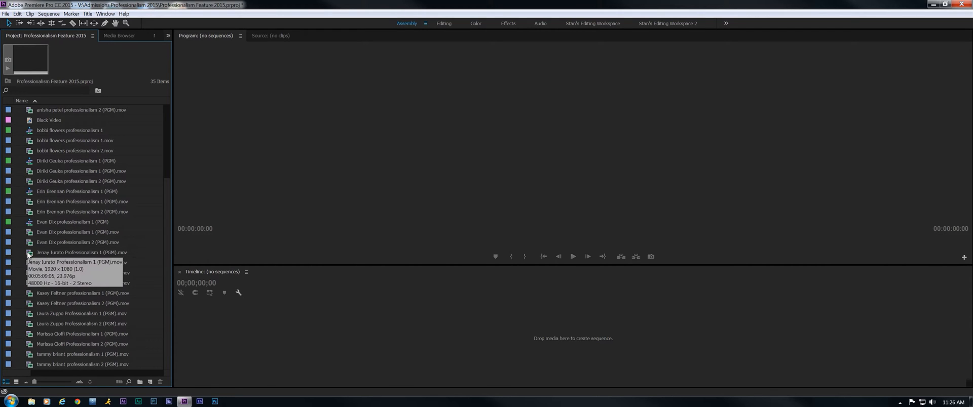
pyautogui.click(76, 252)
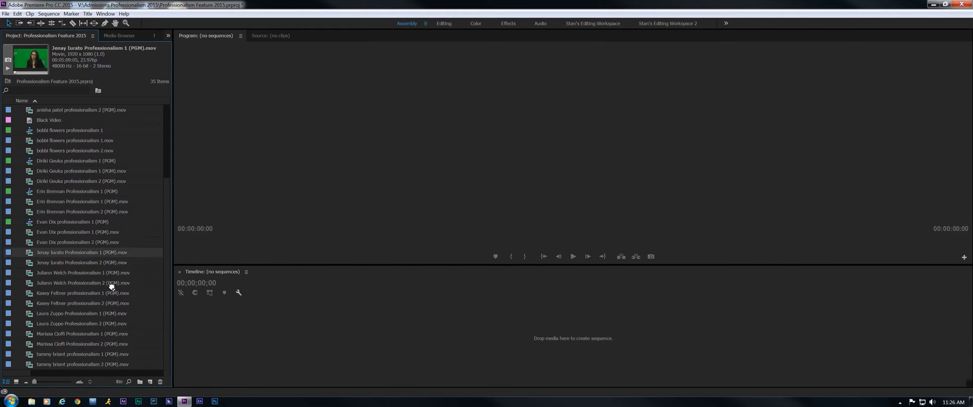
pyautogui.doubleClick(71, 253)
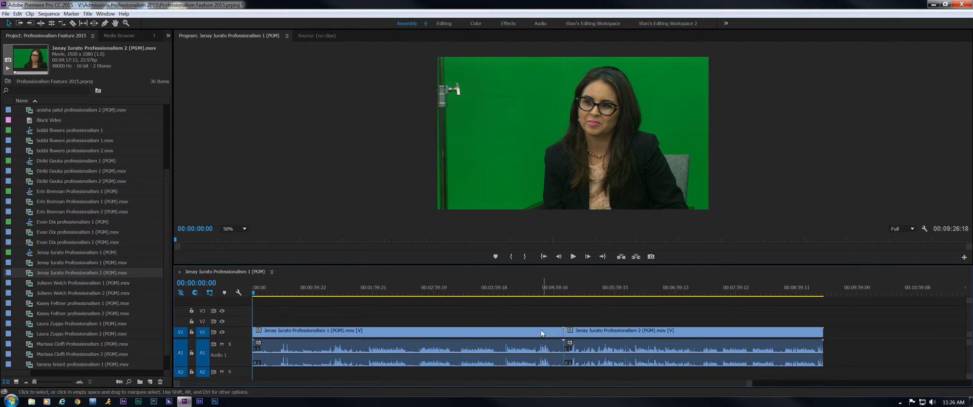
pyautogui.moveTo(681, 346)
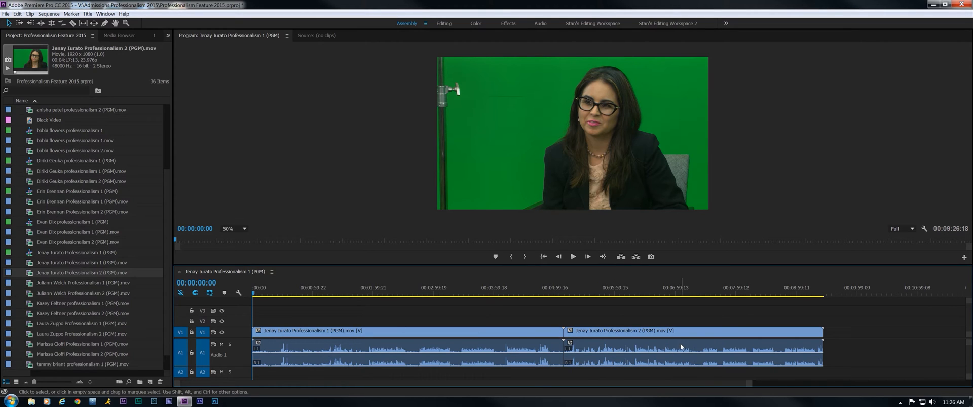
pyautogui.moveTo(276, 354)
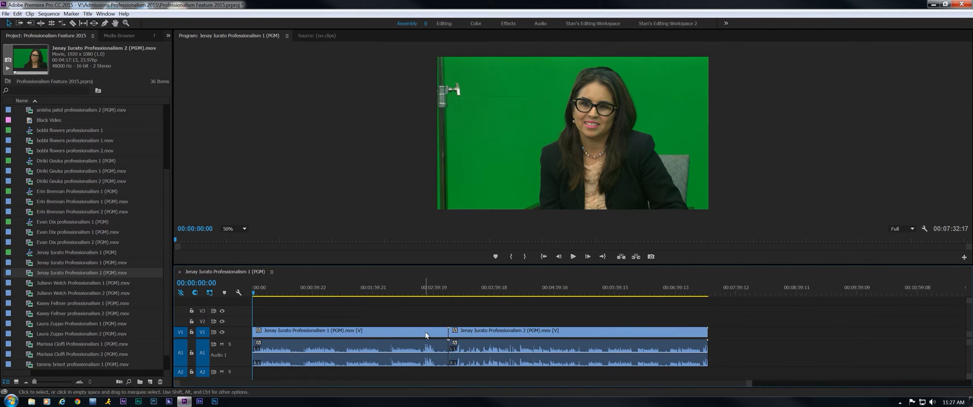
pyautogui.click(421, 295)
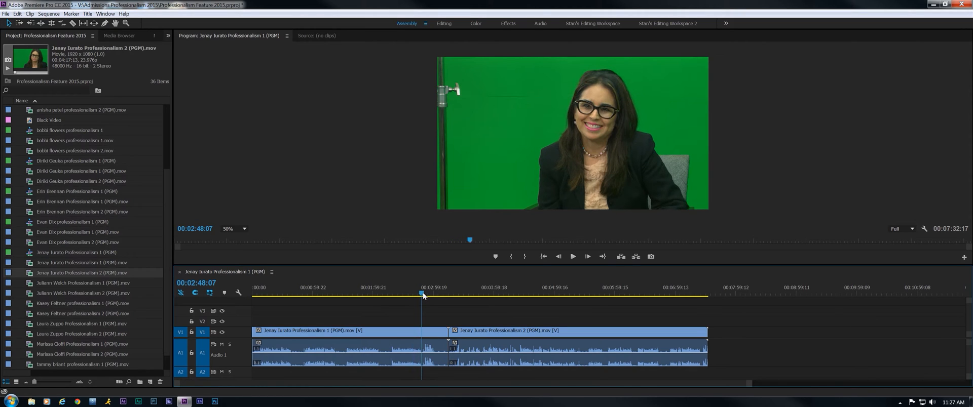
pyautogui.click(573, 257)
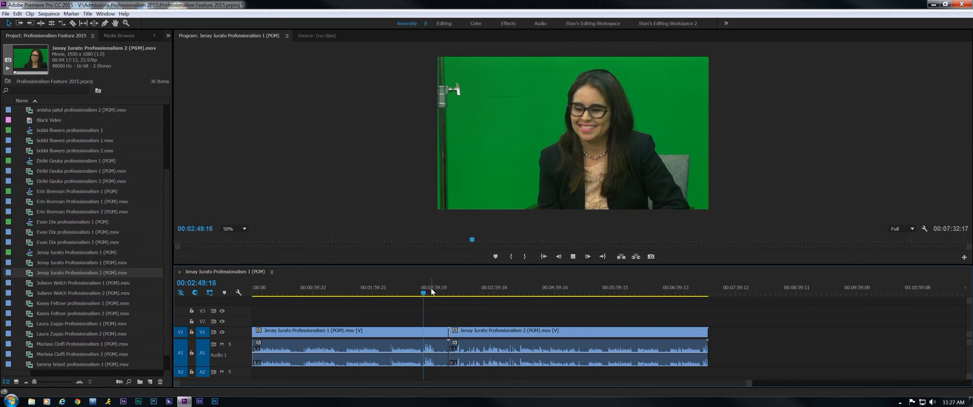
pyautogui.click(420, 290)
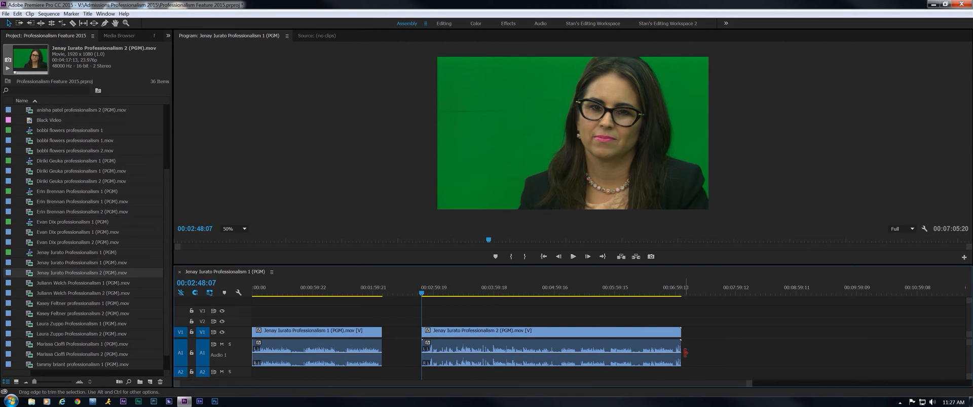
pyautogui.click(551, 331)
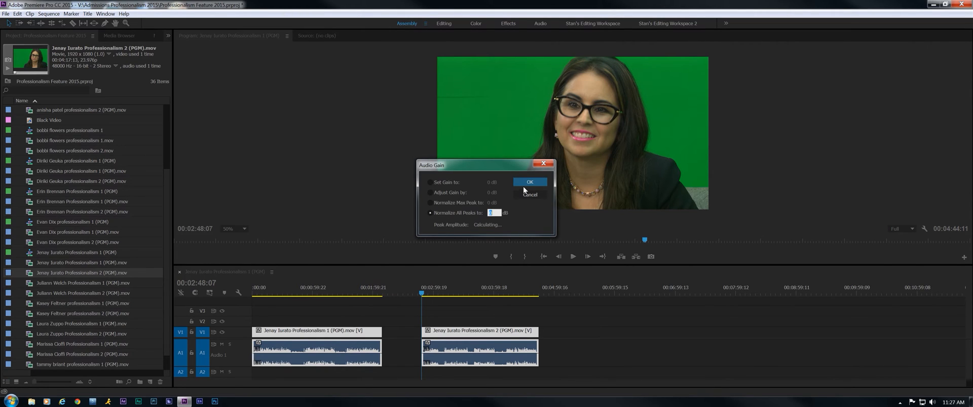
# - Apply Normalize All Peaks audio gain to both takes, then park the playhead in the first take
pyautogui.click(529, 182)
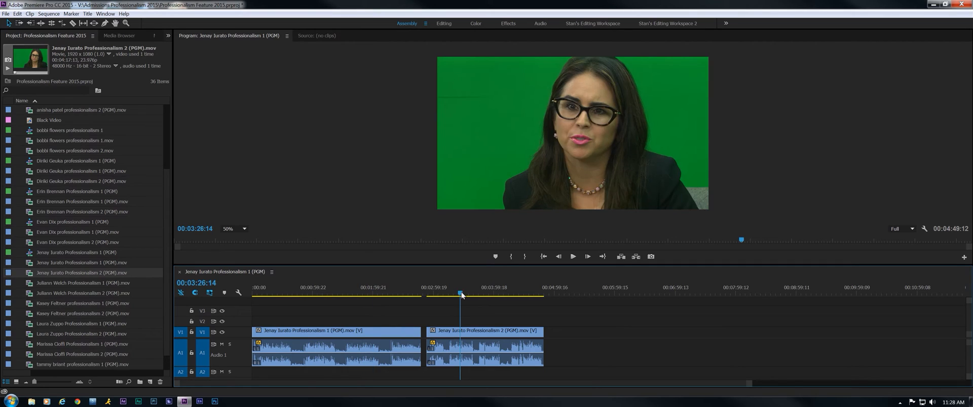
pyautogui.click(400, 294)
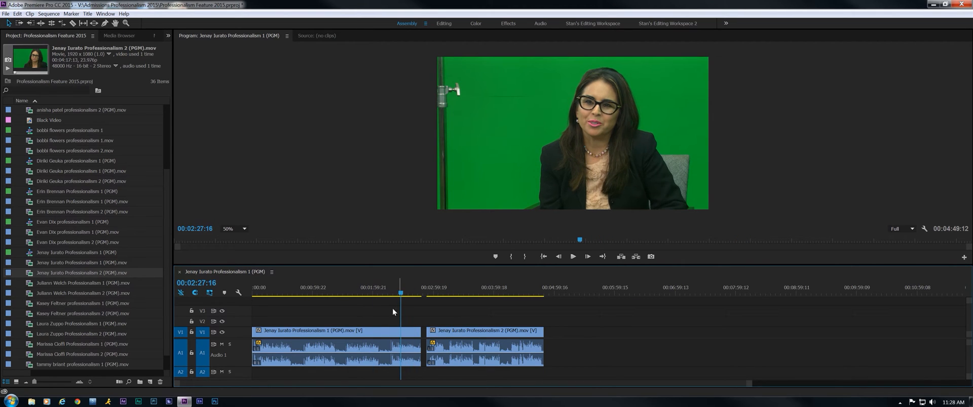
pyautogui.click(386, 300)
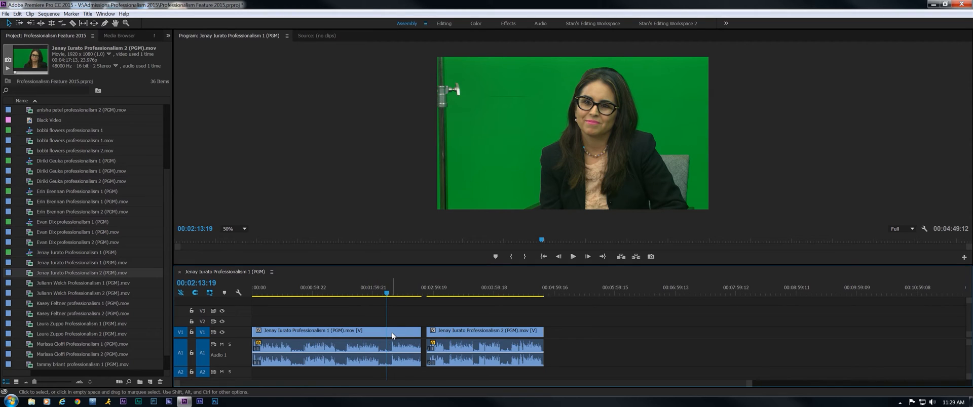
pyautogui.moveTo(391, 335)
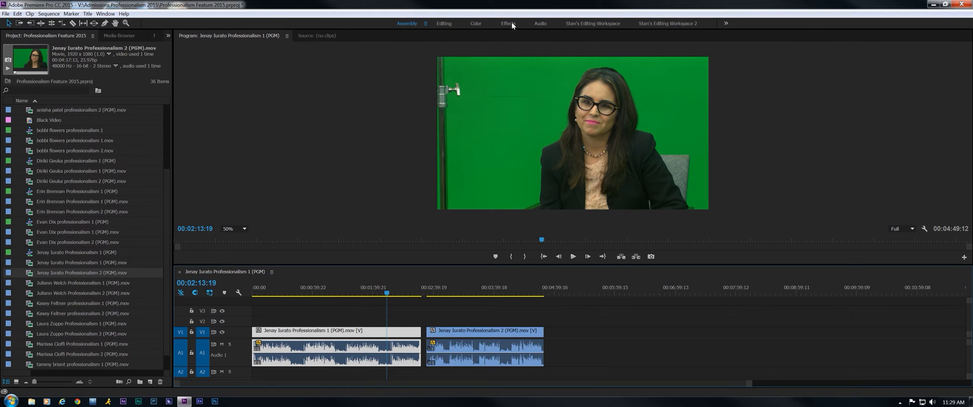
# - In the Effects workspace, raise the first take's Motion Scale and shift the second take's Position right
pyautogui.click(505, 23)
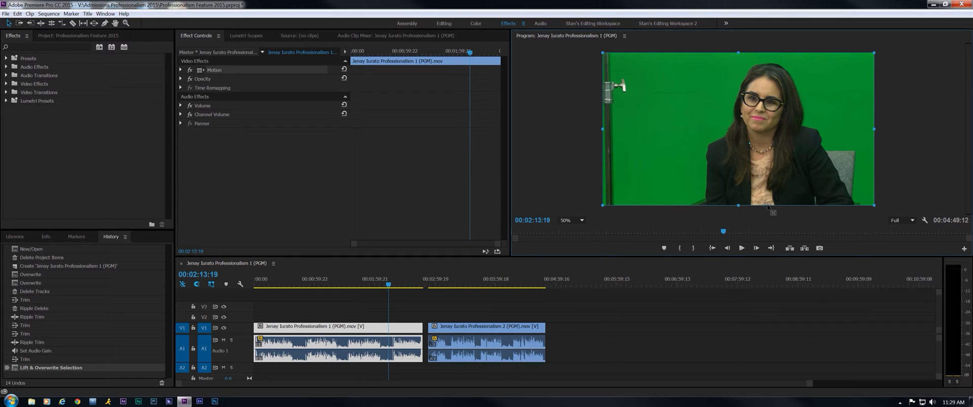
pyautogui.click(181, 70)
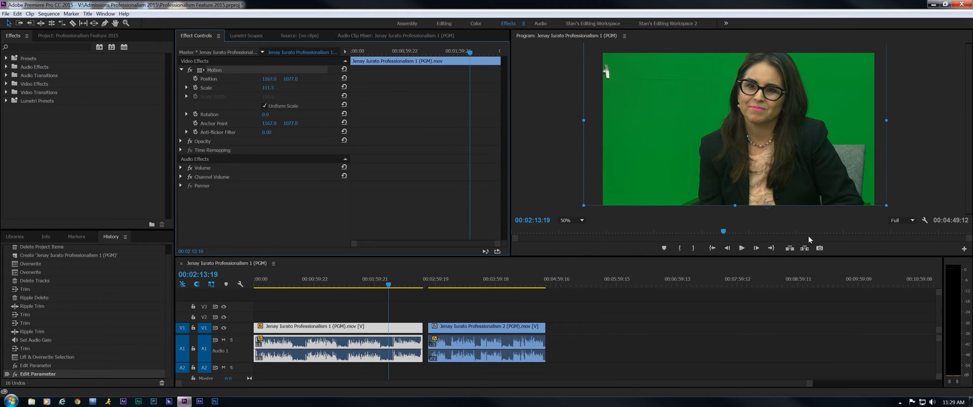
pyautogui.moveTo(286, 80)
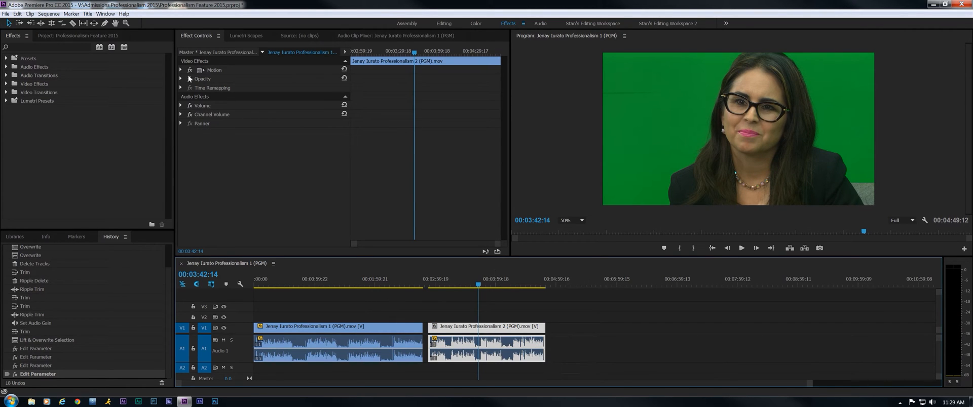
pyautogui.click(743, 139)
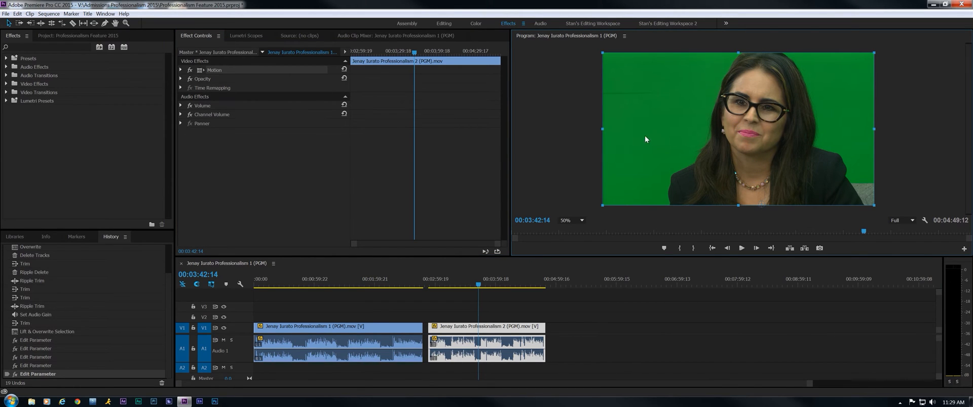
pyautogui.moveTo(195, 87)
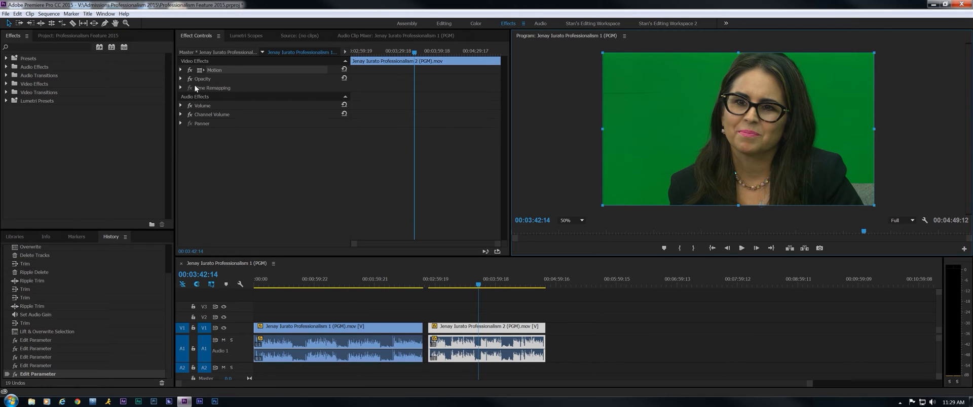
pyautogui.click(181, 70)
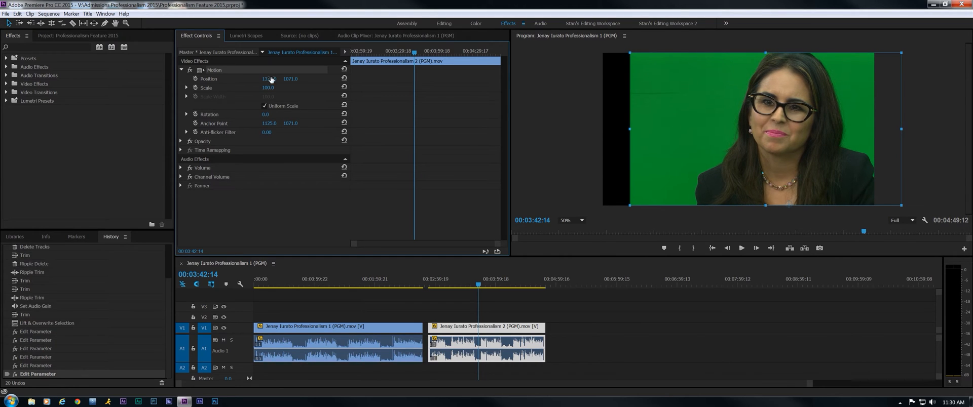
pyautogui.click(409, 340)
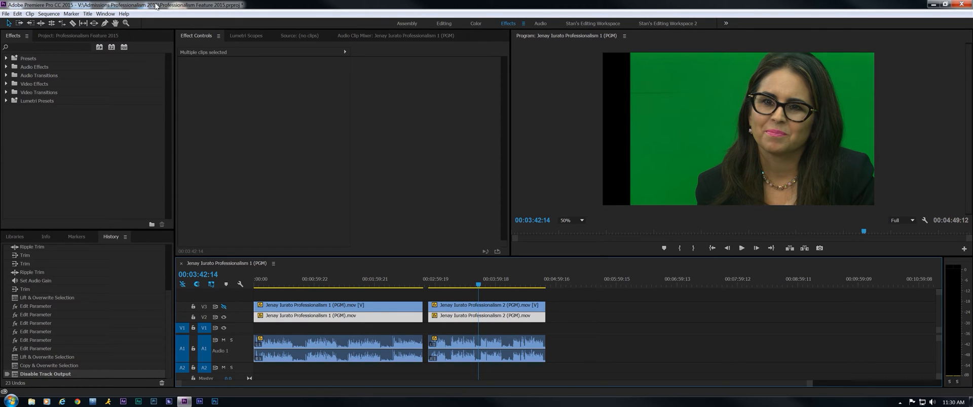
# - Put the clips on V2–V3 above Black Video on V1, with an Adjustment Layer on V4
pyautogui.click(408, 23)
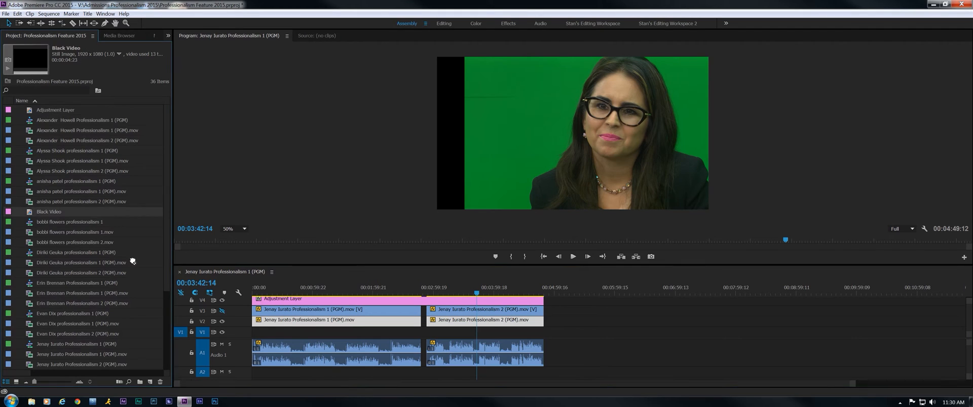
pyautogui.click(509, 23)
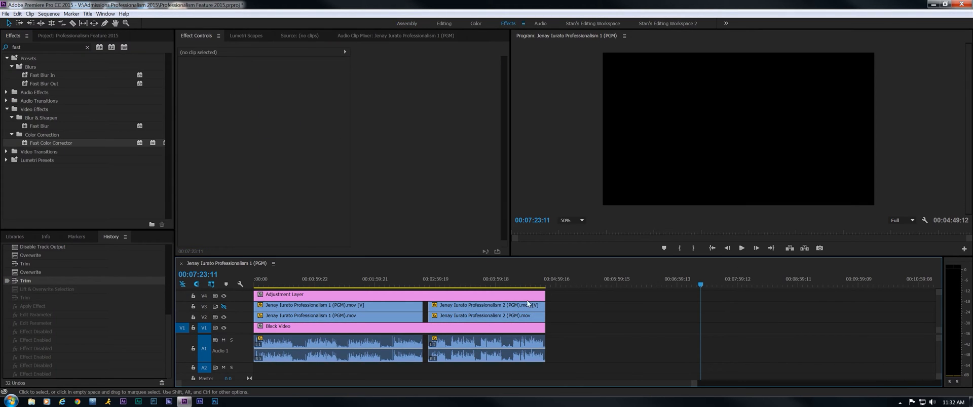
pyautogui.click(452, 284)
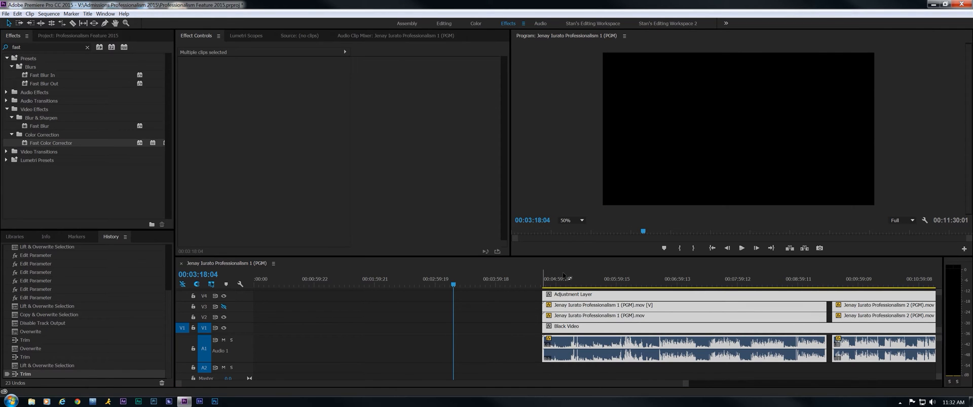
# - Apply and paste Fast Color Corrector onto both takes, then ripple-delete the leading gap
pyautogui.click(582, 280)
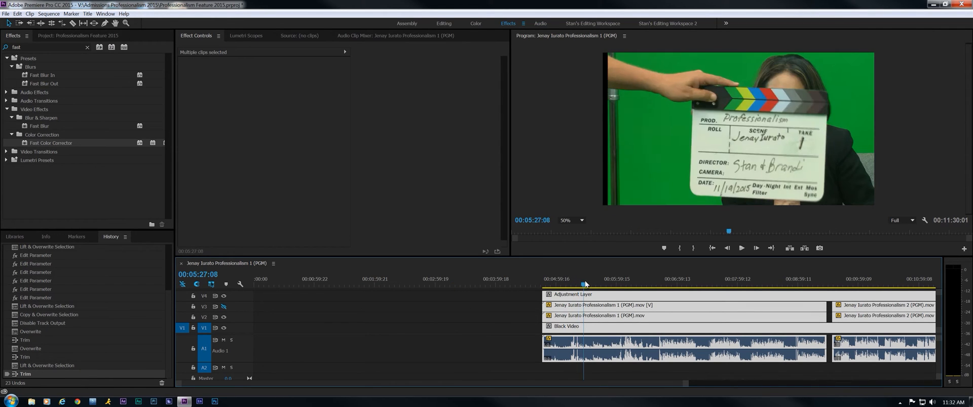
pyautogui.click(576, 284)
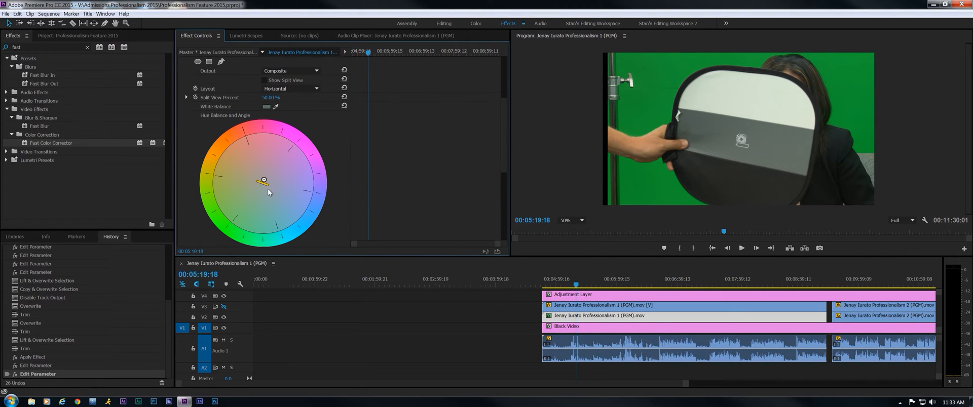
pyautogui.moveTo(501, 160)
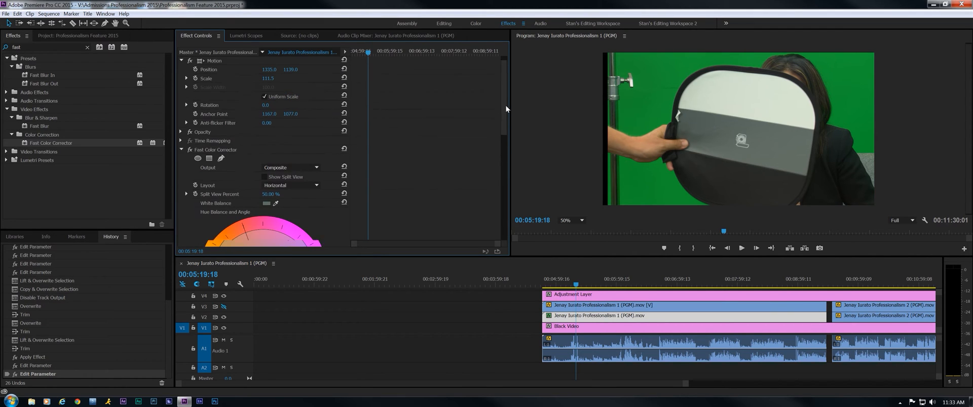
pyautogui.rightClick(216, 159)
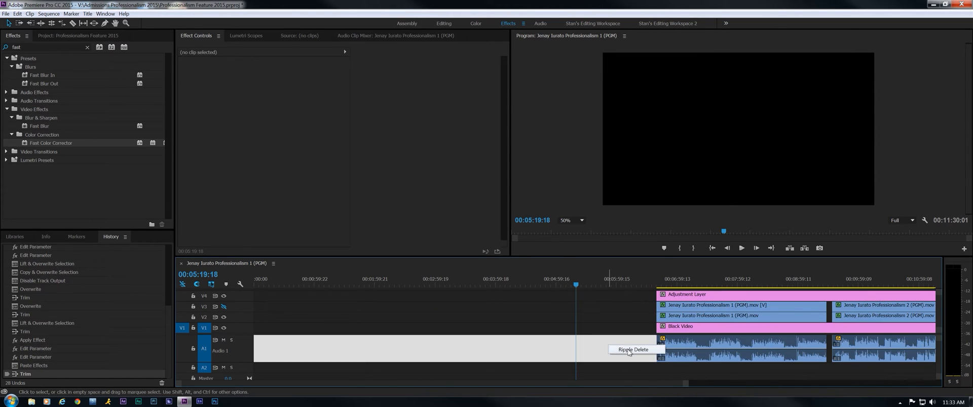
pyautogui.click(633, 349)
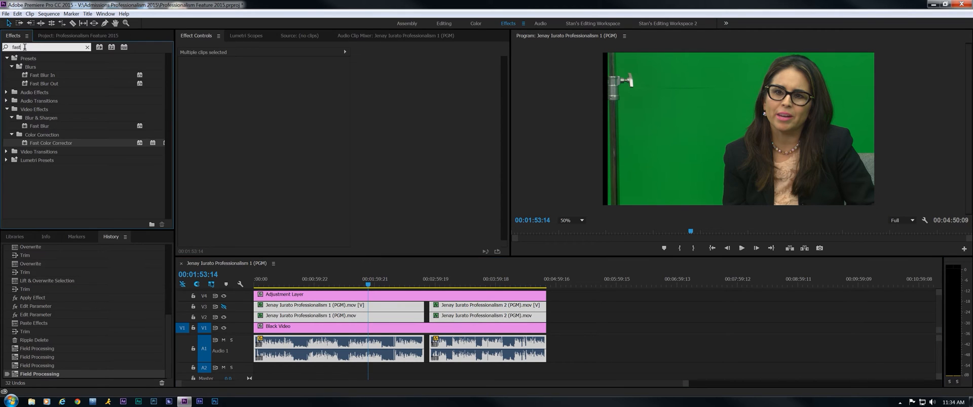
# - Apply Ultra Key to the first clip on V2 and find the Ramp effect
pyautogui.write('ULTRA')
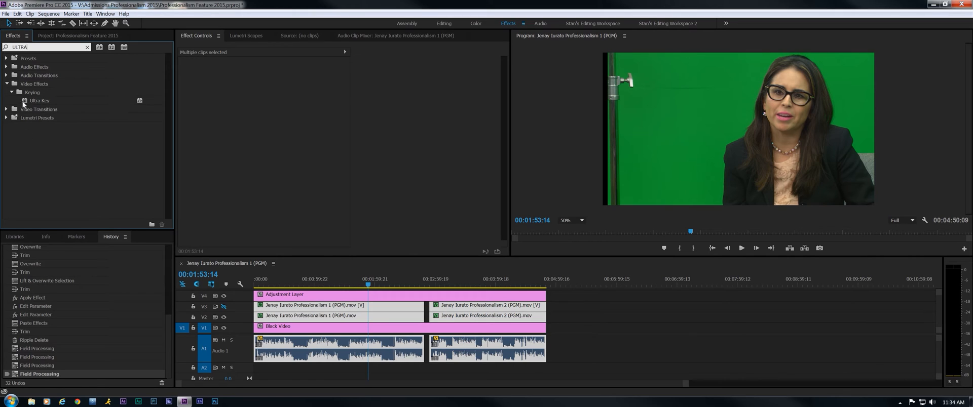
pyautogui.moveTo(39, 101); pyautogui.dragTo(400, 302)
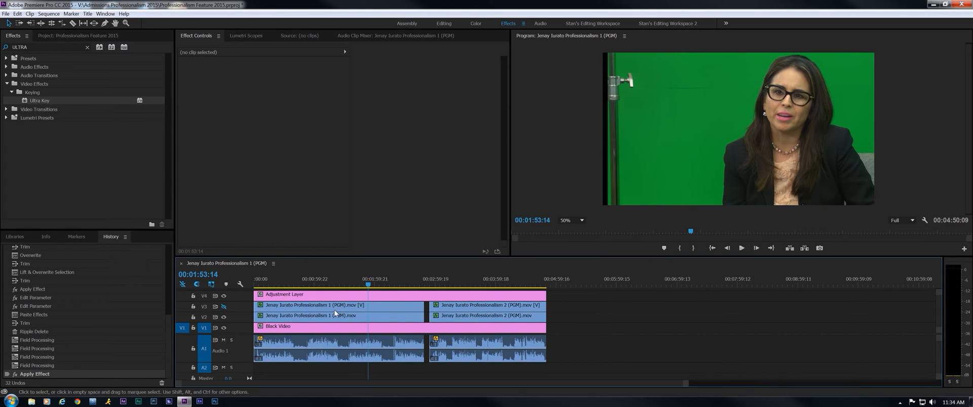
pyautogui.moveTo(358, 322)
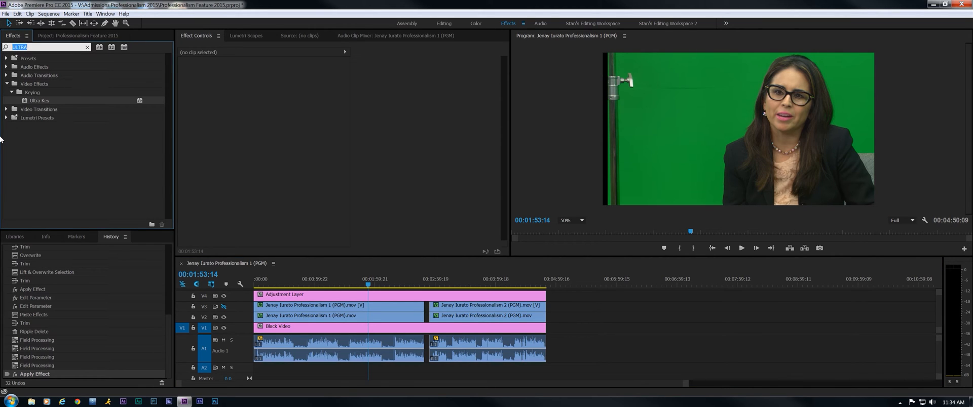
pyautogui.write('ramp')
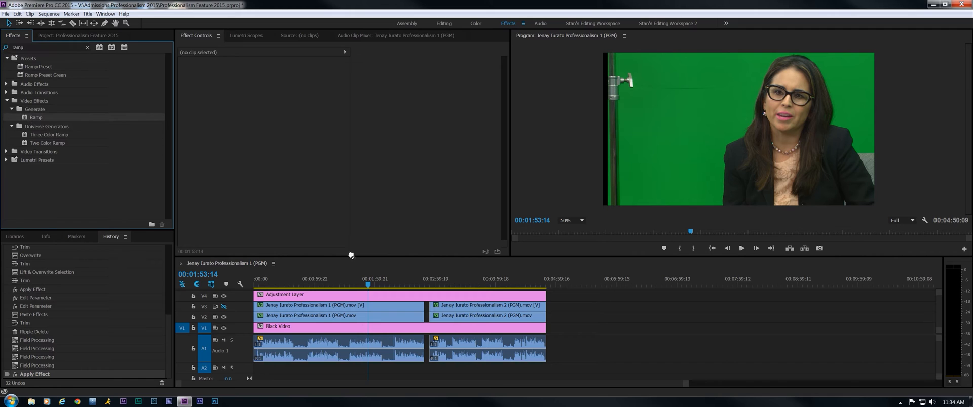
pyautogui.click(298, 326)
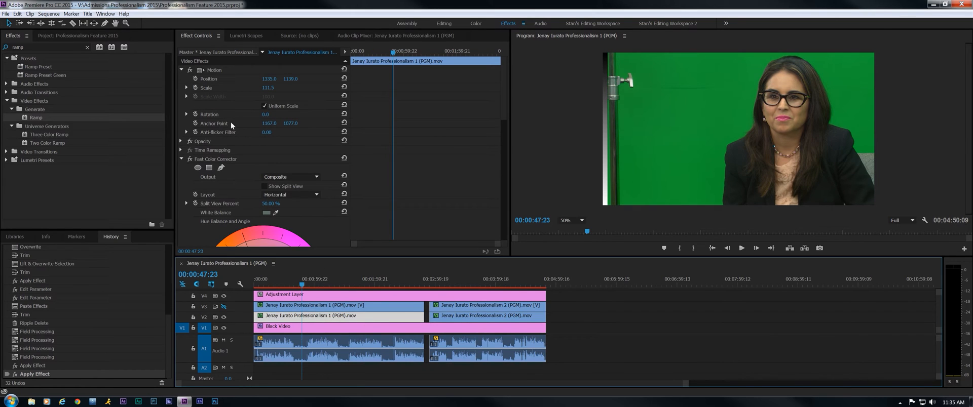
# - Draw a pen opacity mask on the first take and set Ultra Key to green with the Aggressive preset
pyautogui.click(180, 159)
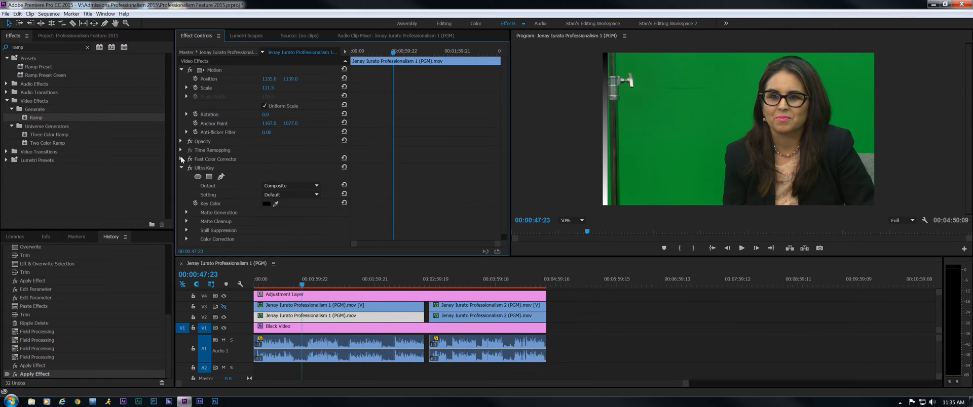
pyautogui.click(181, 141)
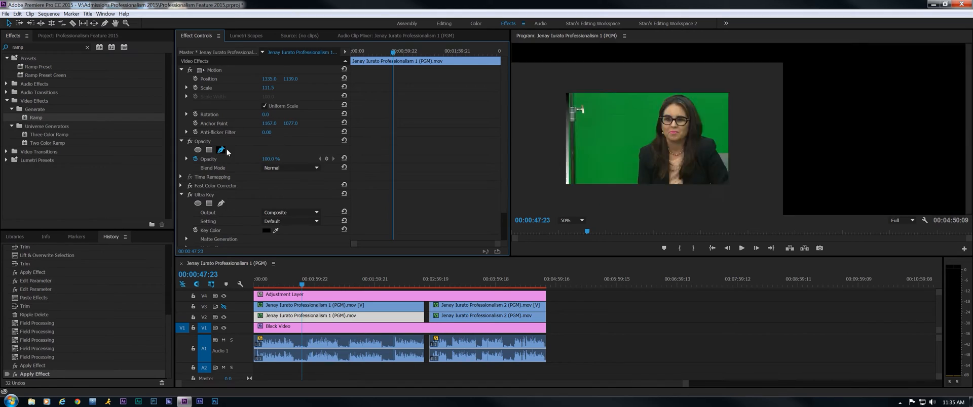
pyautogui.click(197, 150)
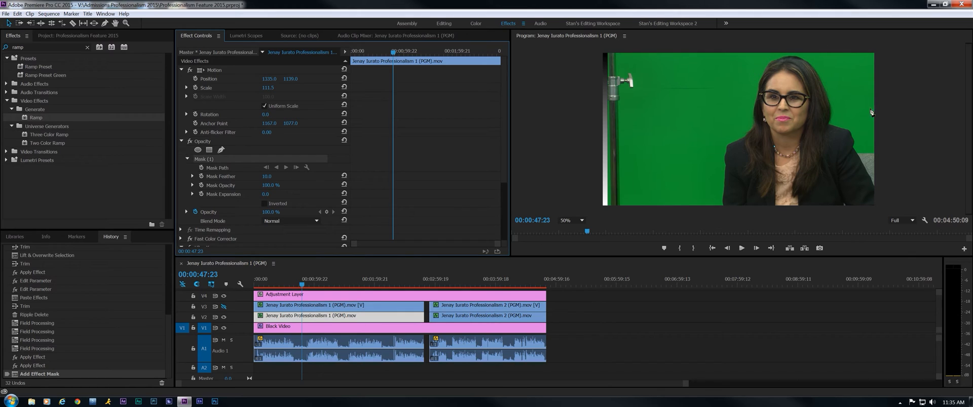
pyautogui.moveTo(806, 110)
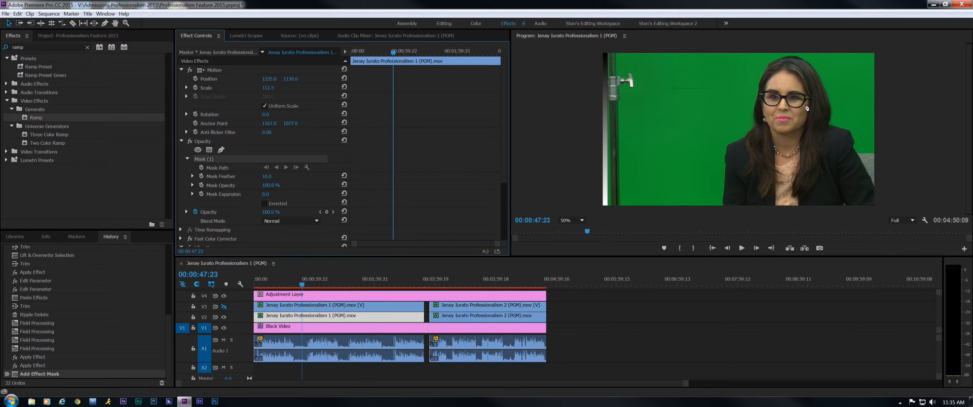
pyautogui.moveTo(758, 151)
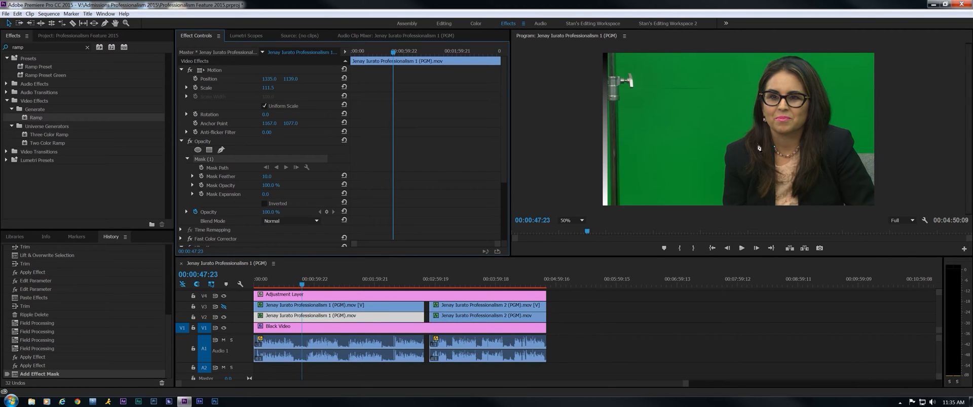
pyautogui.moveTo(708, 216)
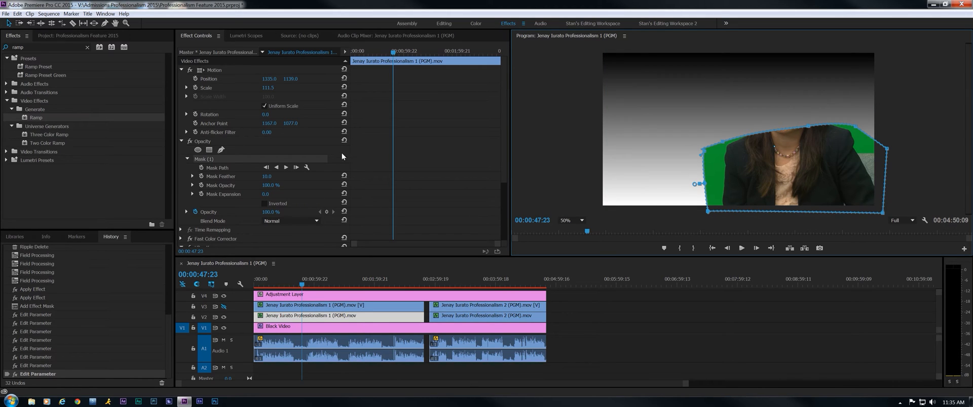
pyautogui.moveTo(381, 177)
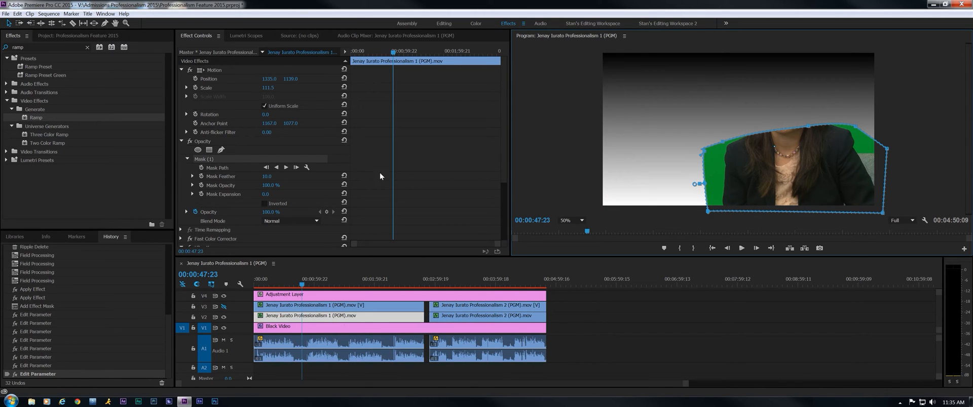
pyautogui.scroll(-3)
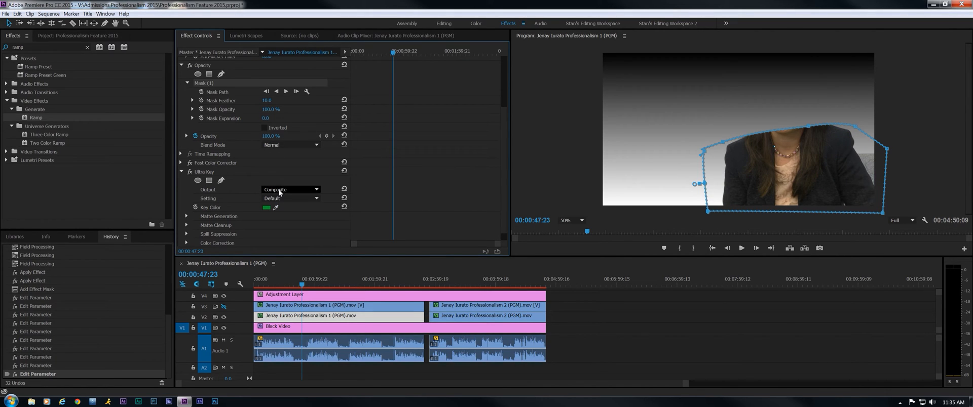
pyautogui.click(291, 199)
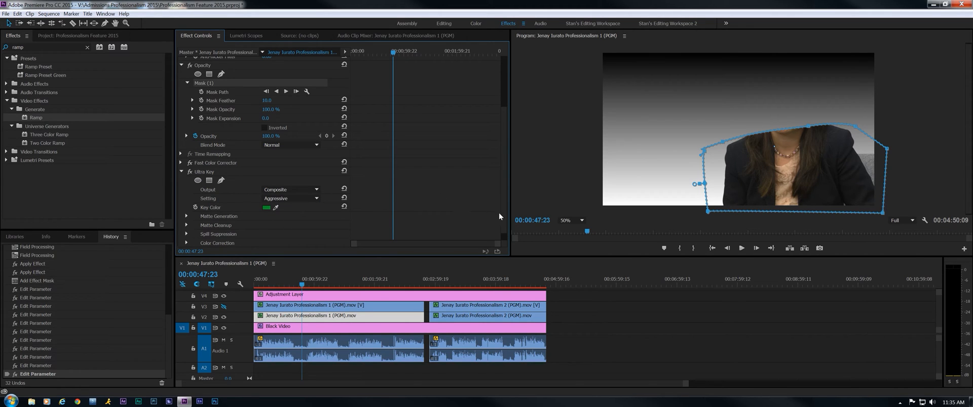
pyautogui.moveTo(420, 173)
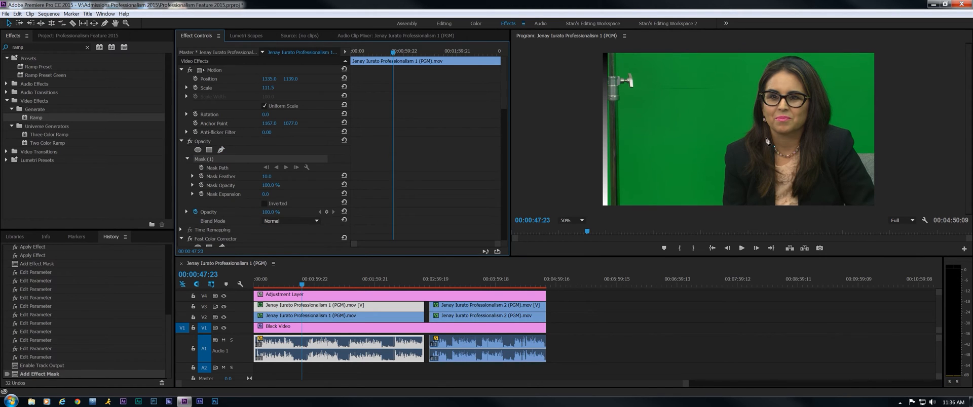
pyautogui.moveTo(841, 130)
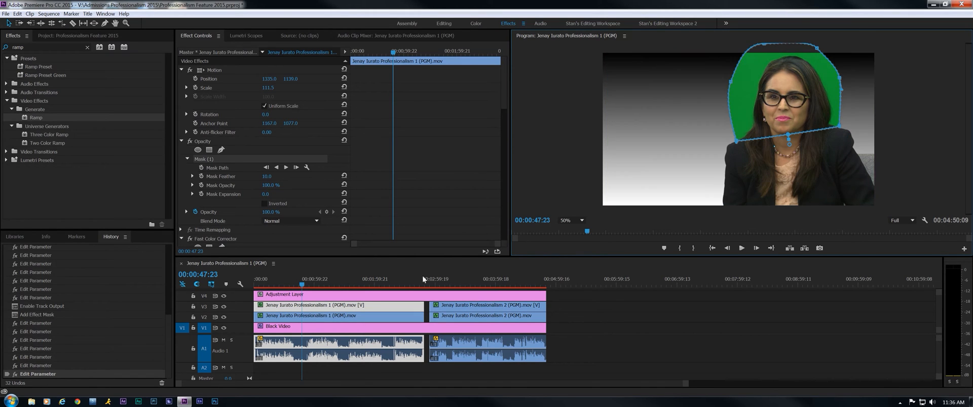
pyautogui.click(351, 294)
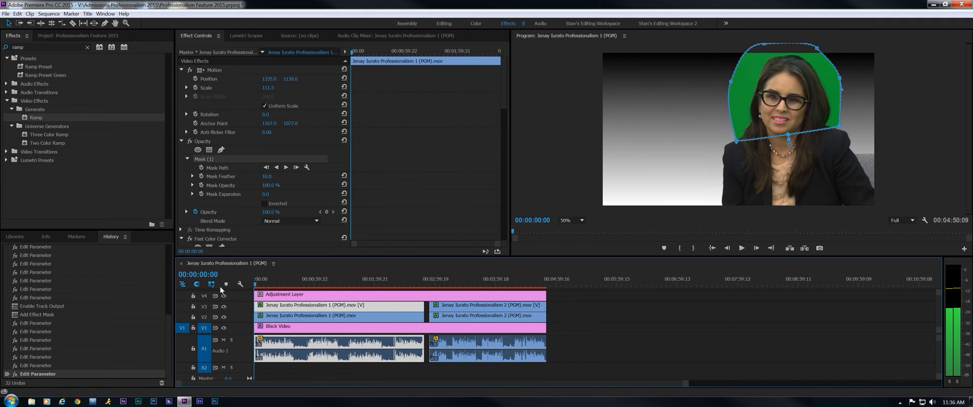
pyautogui.click(339, 284)
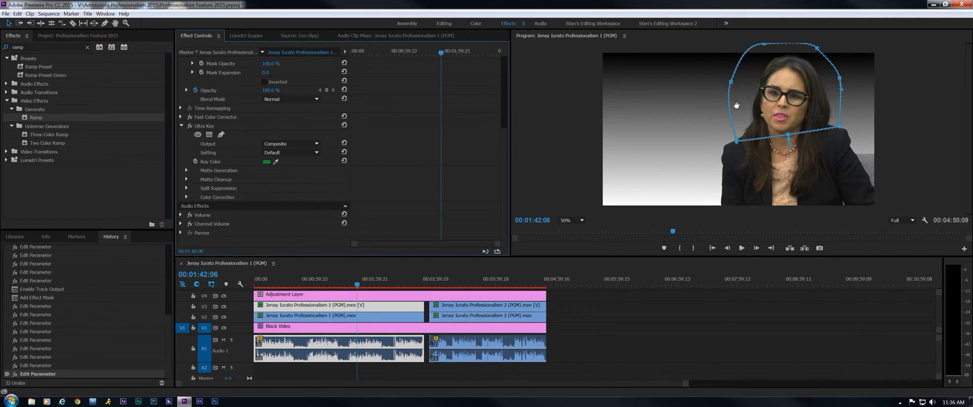
pyautogui.moveTo(361, 156)
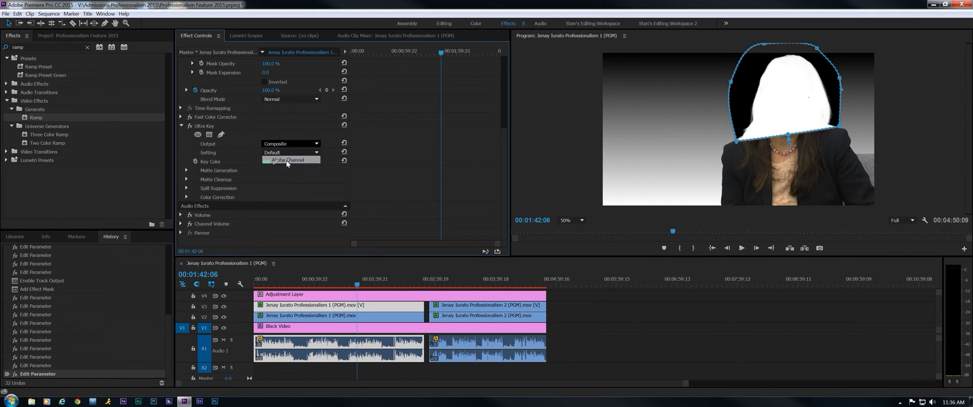
# - Set Ultra Key Output to Alpha Channel and raise Matte Generation Shadow from 50 to about 61
pyautogui.click(287, 160)
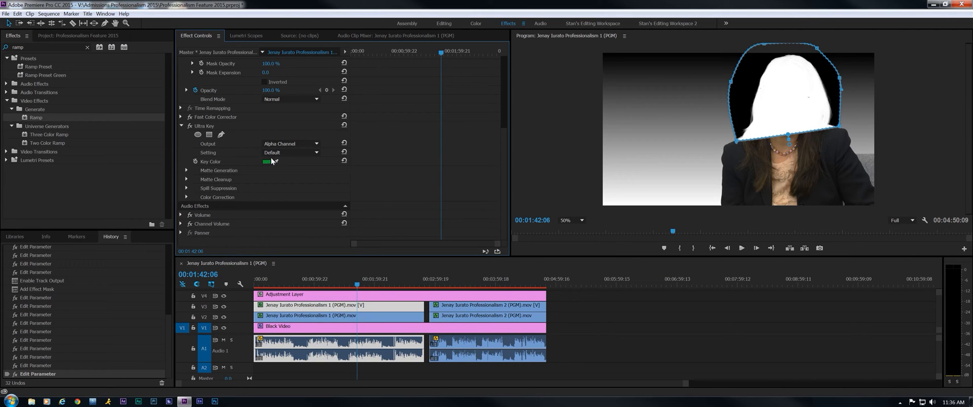
pyautogui.moveTo(613, 173)
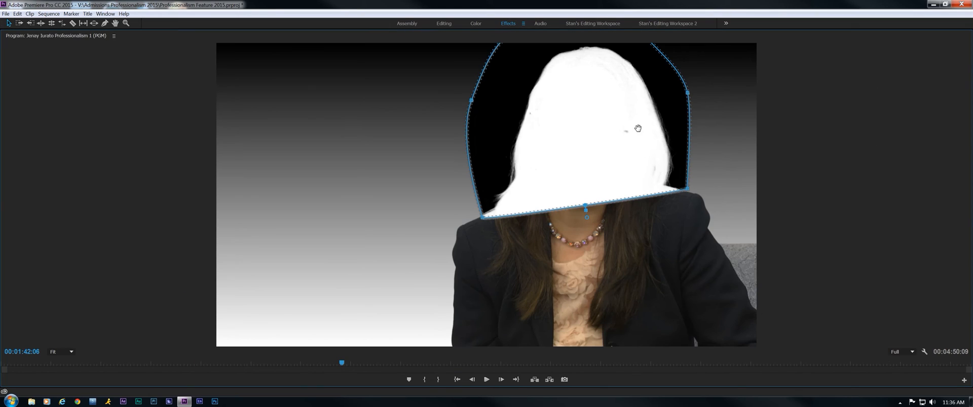
pyautogui.moveTo(595, 170)
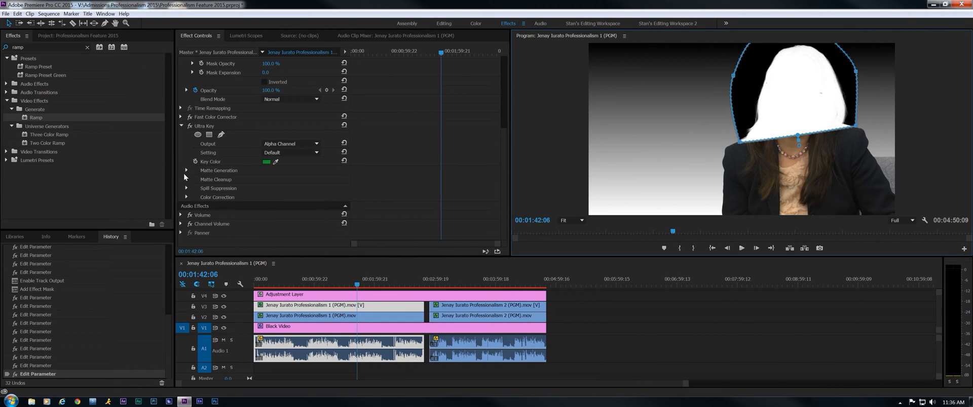
pyautogui.click(187, 170)
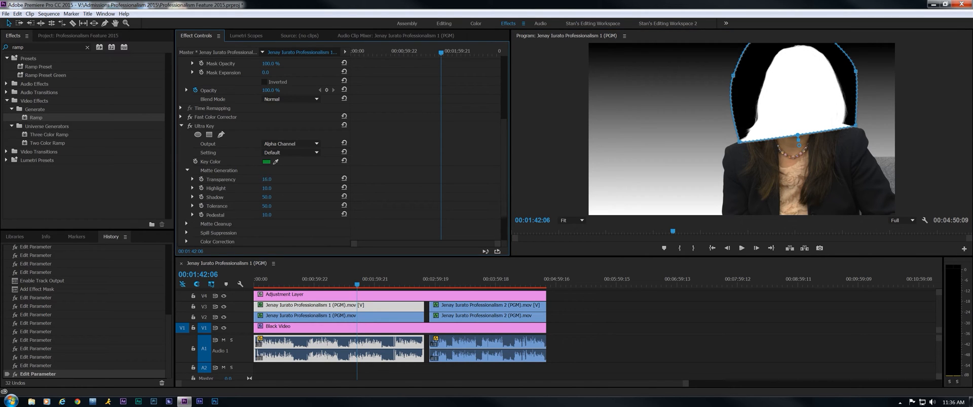
pyautogui.click(266, 179)
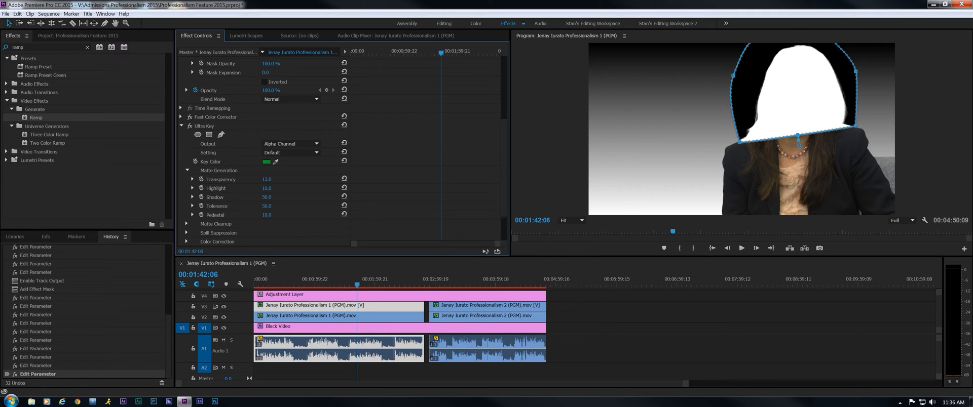
pyautogui.click(290, 153)
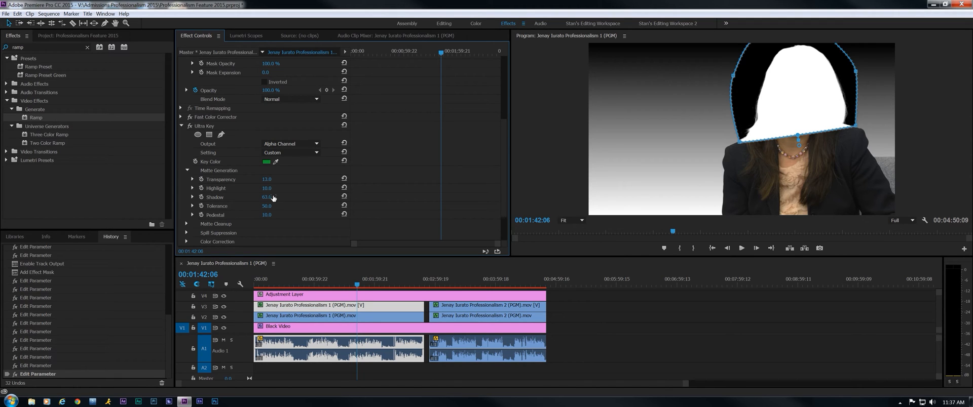
# - Set Ultra Key output back to Composite and matte Shadow to 61, then scrub to check
pyautogui.click(290, 144)
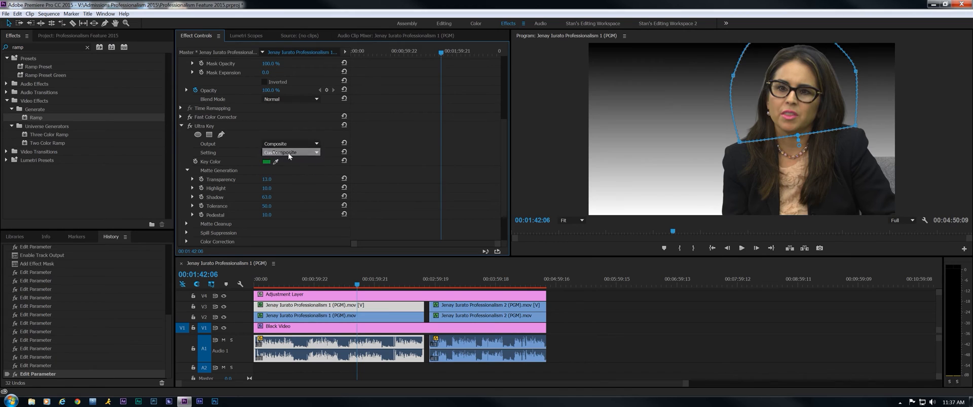
pyautogui.click(290, 152)
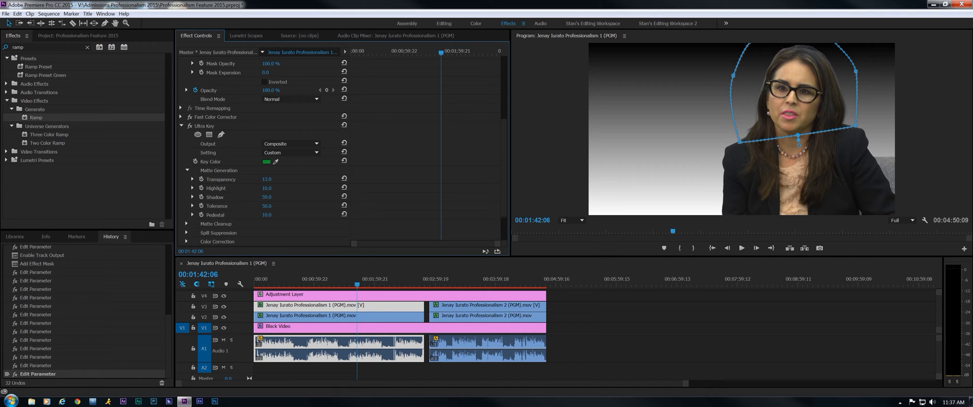
pyautogui.click(266, 197)
pyautogui.write('61')
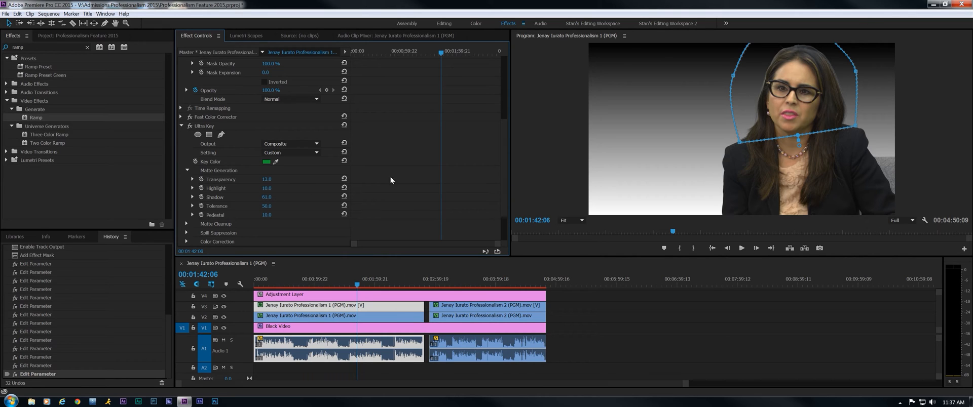
pyautogui.moveTo(809, 115)
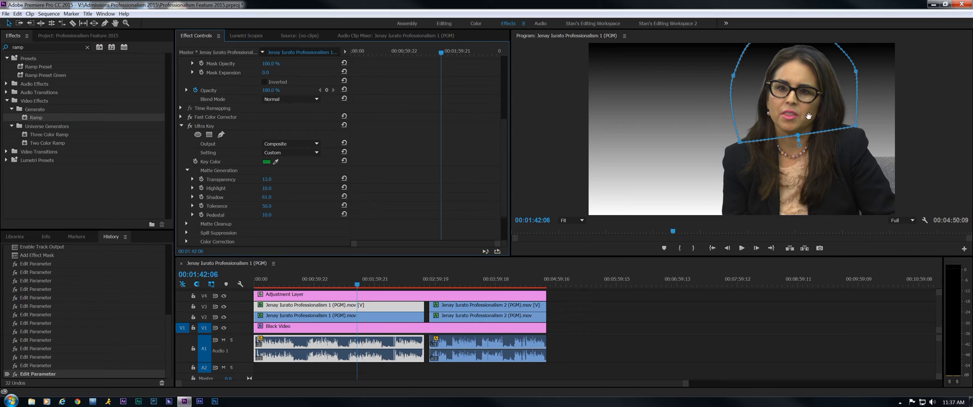
pyautogui.moveTo(804, 119)
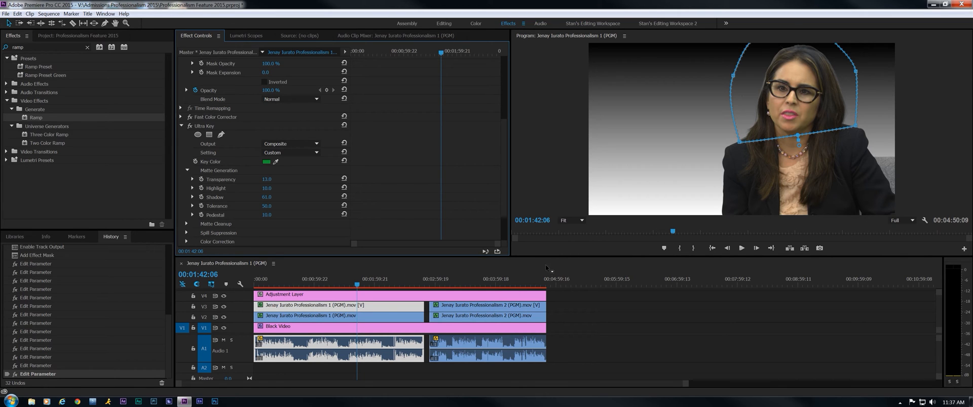
pyautogui.click(317, 281)
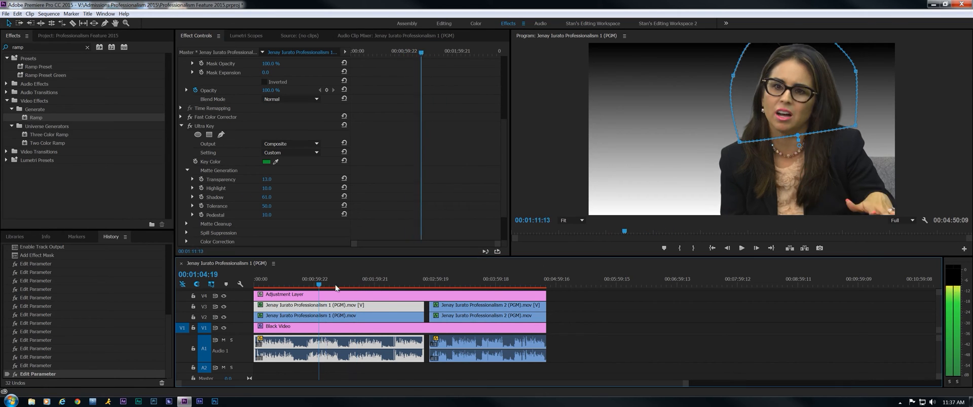
pyautogui.click(354, 279)
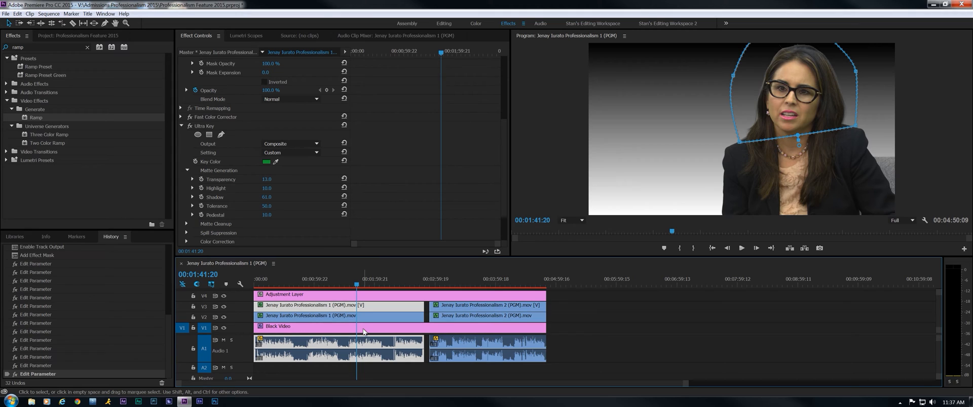
pyautogui.moveTo(364, 332)
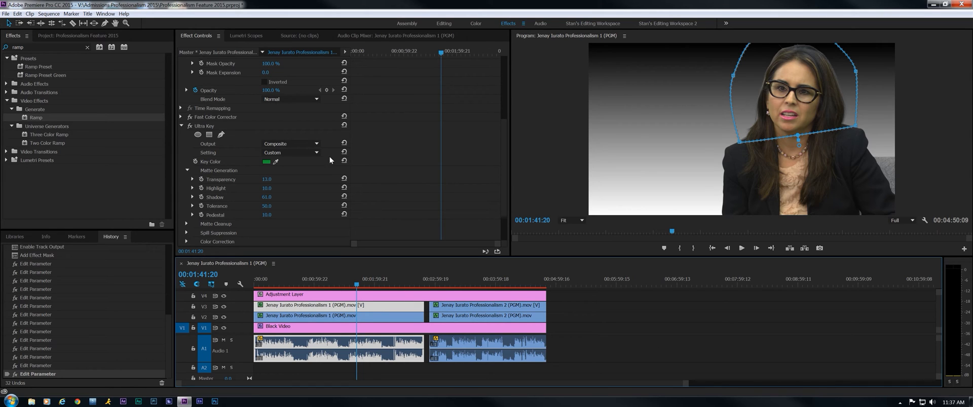
pyautogui.moveTo(509, 135)
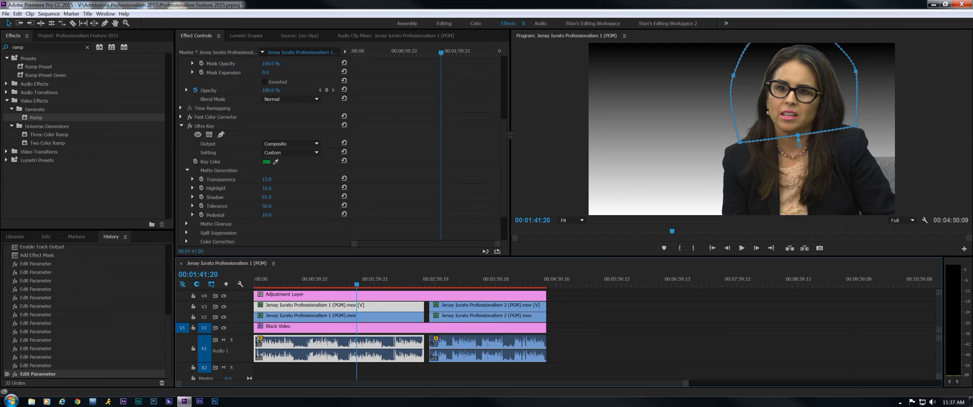
# - Scroll Effect Controls down to Ultra Key's Spill Suppression settings
pyautogui.scroll(-3)
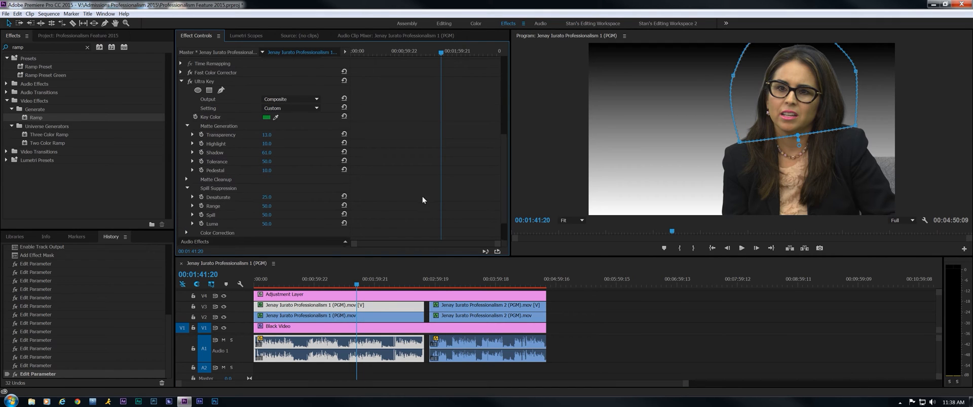
pyautogui.moveTo(282, 206)
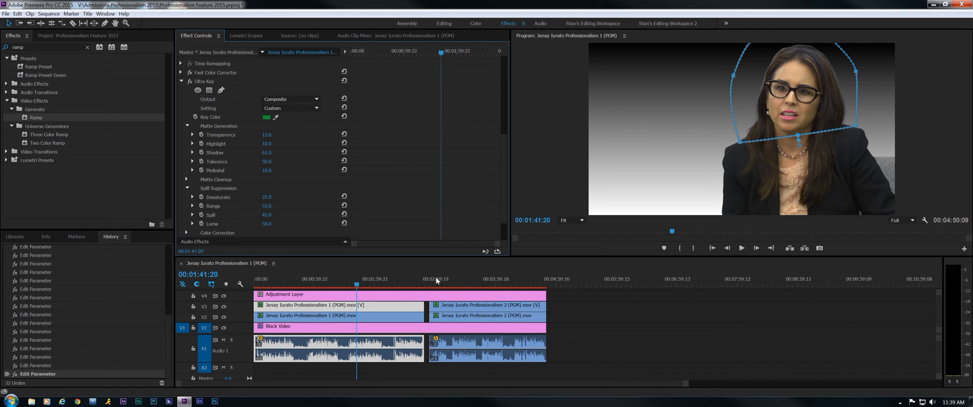
pyautogui.moveTo(387, 319)
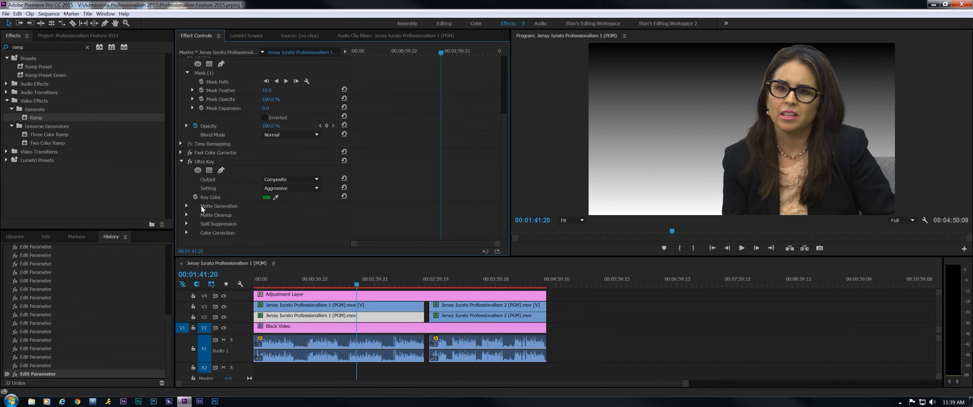
# - Set the other clip's Spill Suppression to Desaturate 50, Range 55, Spill 45 and scrub
pyautogui.click(186, 224)
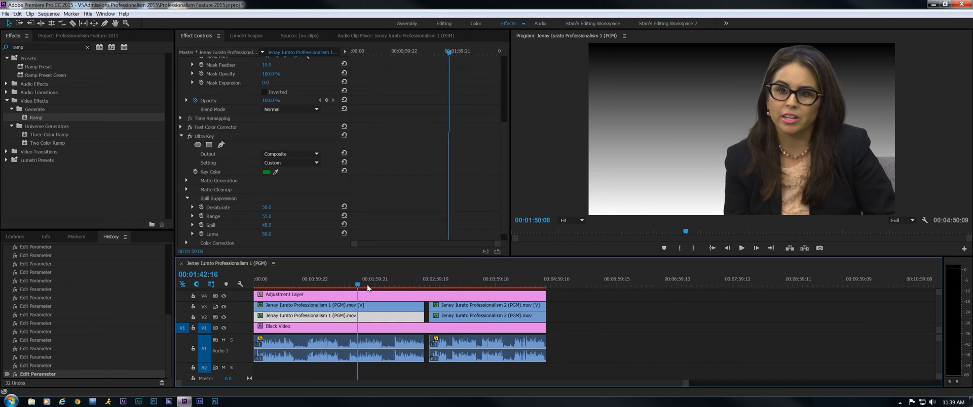
pyautogui.click(319, 283)
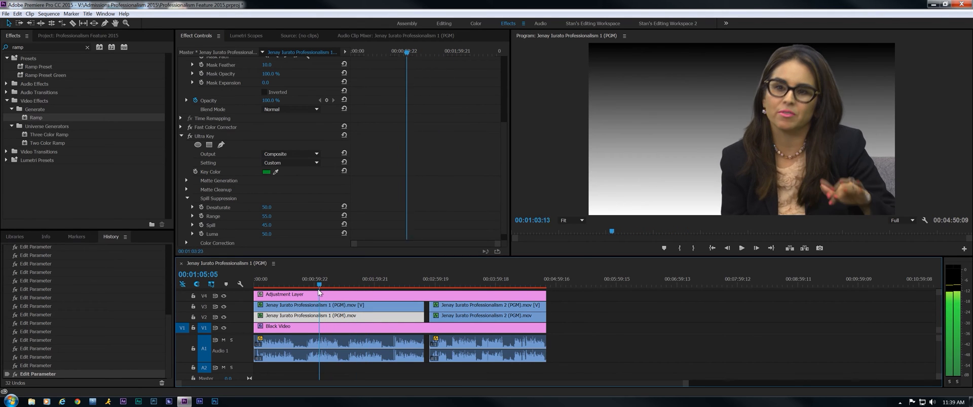
pyautogui.click(328, 283)
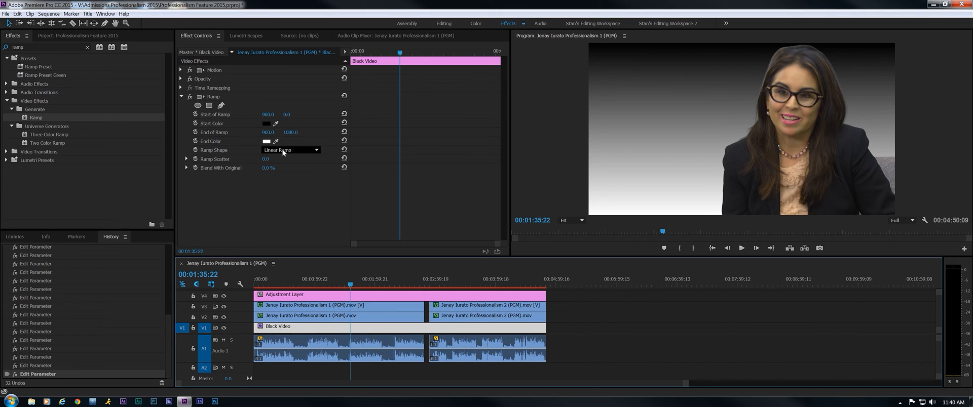
# - Make the Ramp a Radial Ramp with a beige start colour and brown end colour
pyautogui.click(290, 150)
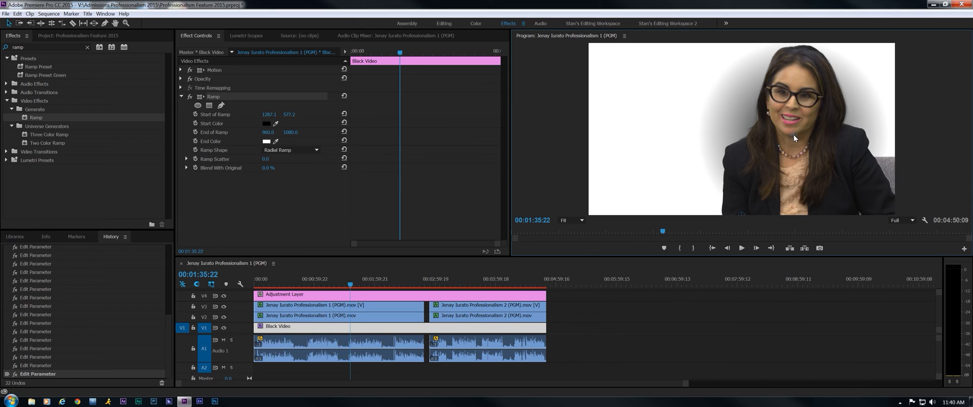
pyautogui.moveTo(737, 220)
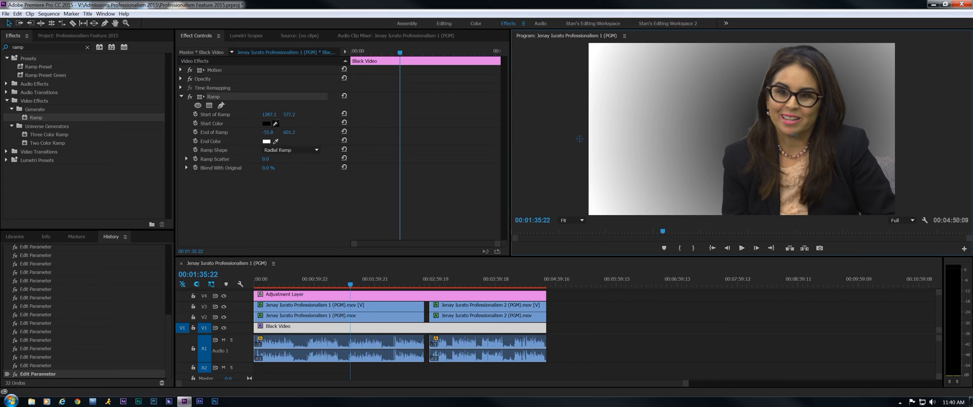
pyautogui.click(265, 123)
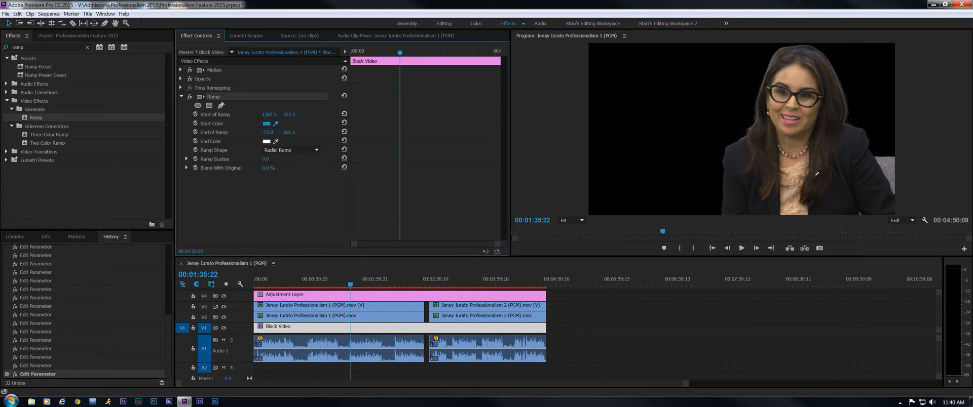
pyautogui.click(268, 123)
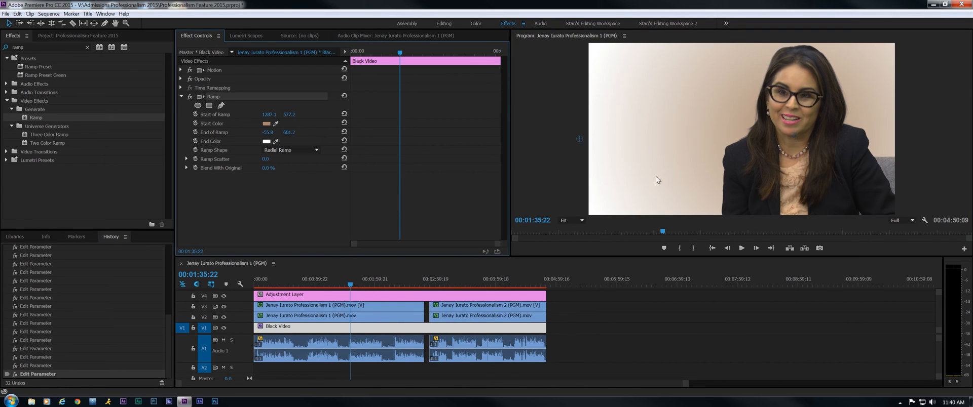
pyautogui.click(268, 141)
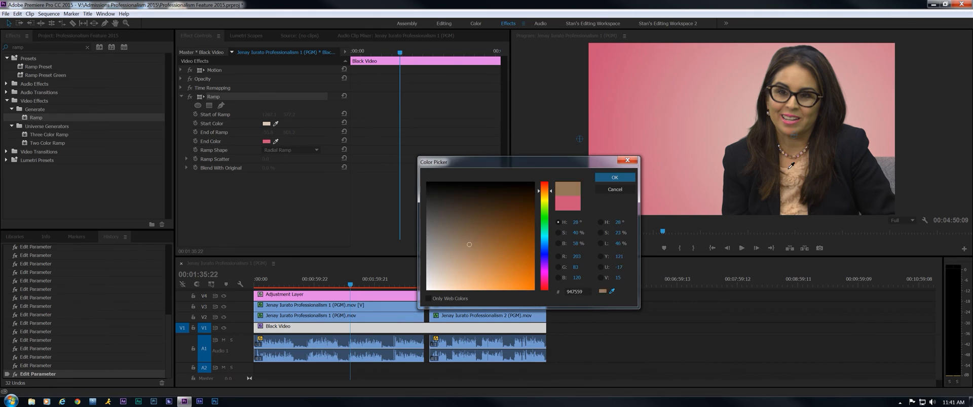
pyautogui.click(462, 259)
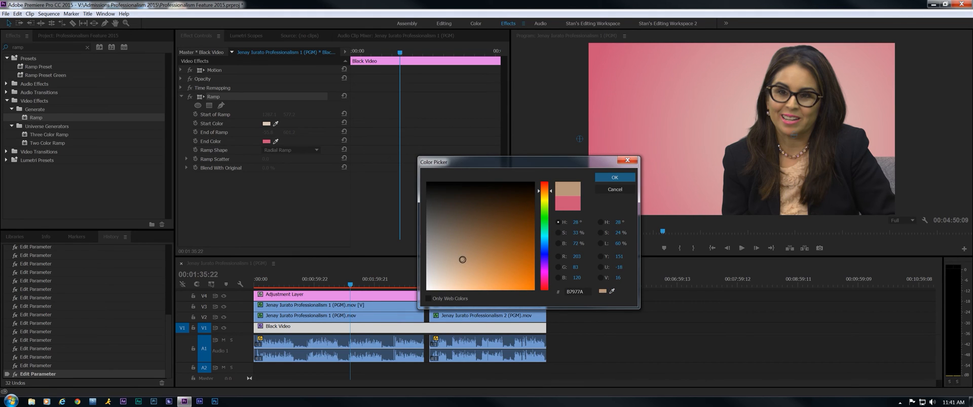
pyautogui.click(495, 220)
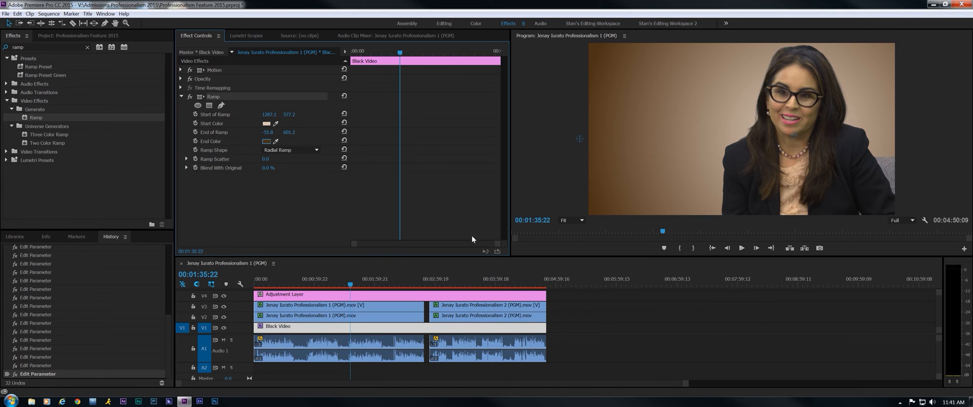
pyautogui.moveTo(249, 113)
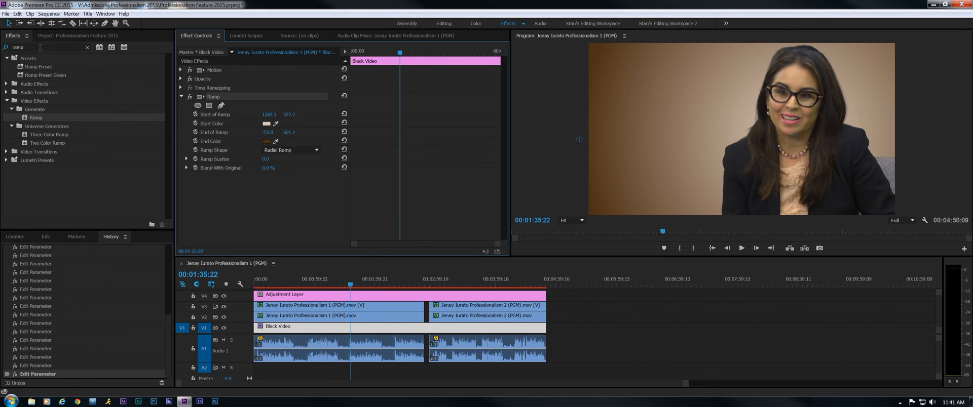
# - Apply Fast Color Corrector ('fat' search) to Black Video with Saturation 50, then scrub
pyautogui.write('fat')
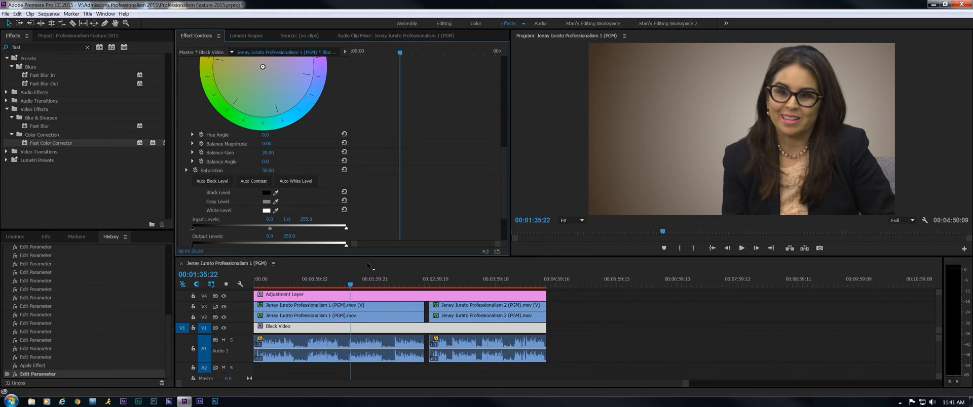
pyautogui.click(371, 280)
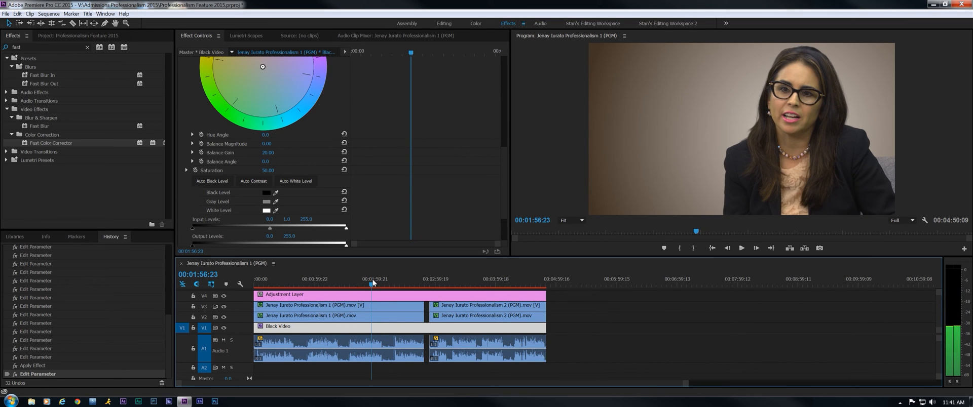
pyautogui.click(364, 280)
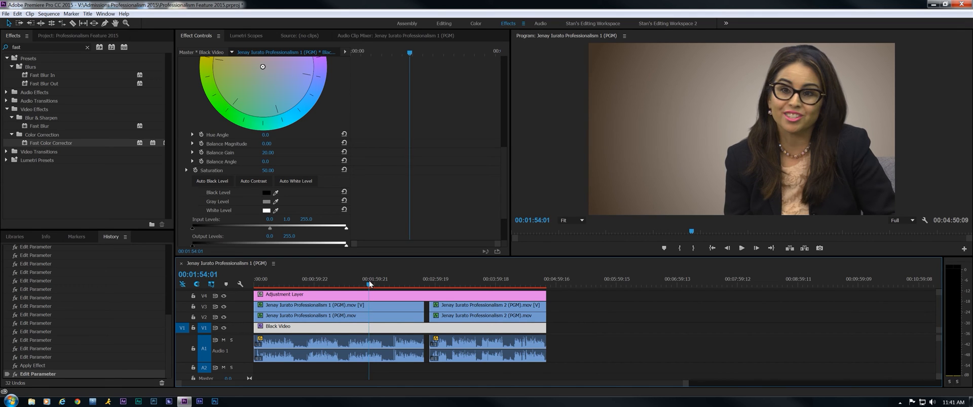
pyautogui.click(365, 284)
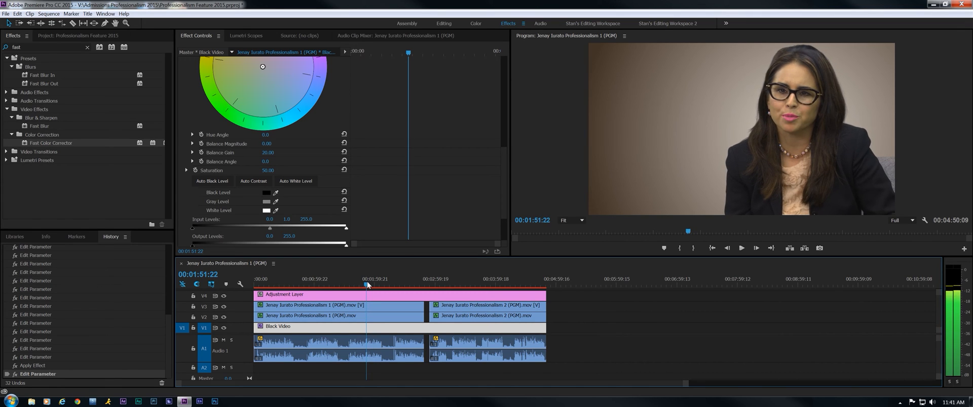
pyautogui.click(453, 287)
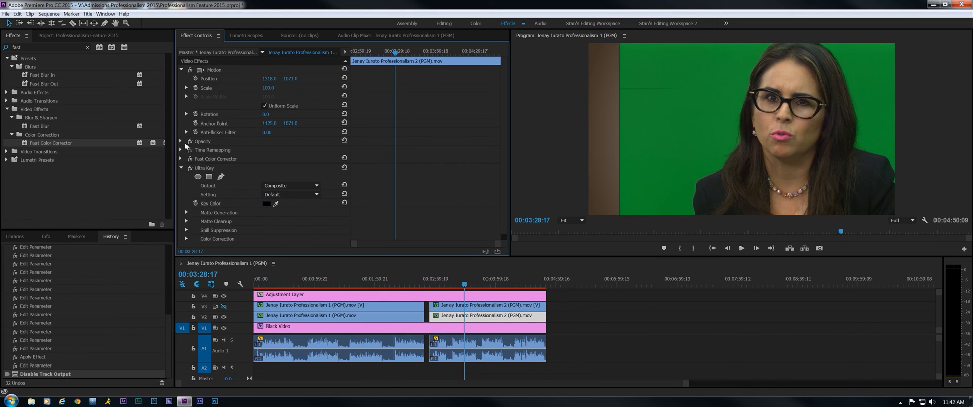
# - Draw a pen opacity mask on the first clip and set the Program monitor to 50%
pyautogui.click(181, 141)
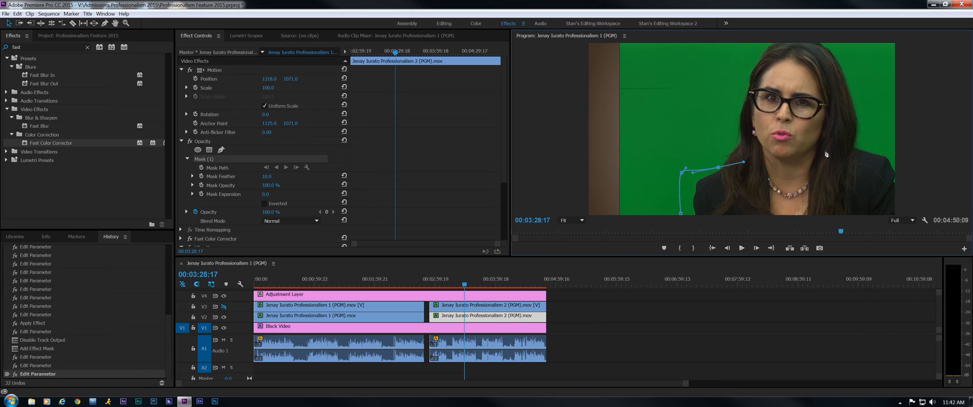
pyautogui.moveTo(862, 153)
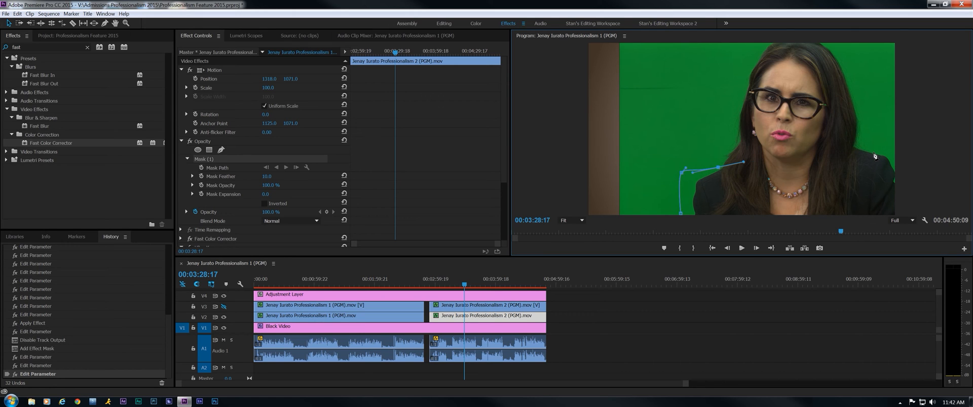
pyautogui.moveTo(742, 162); pyautogui.dragTo(891, 151)
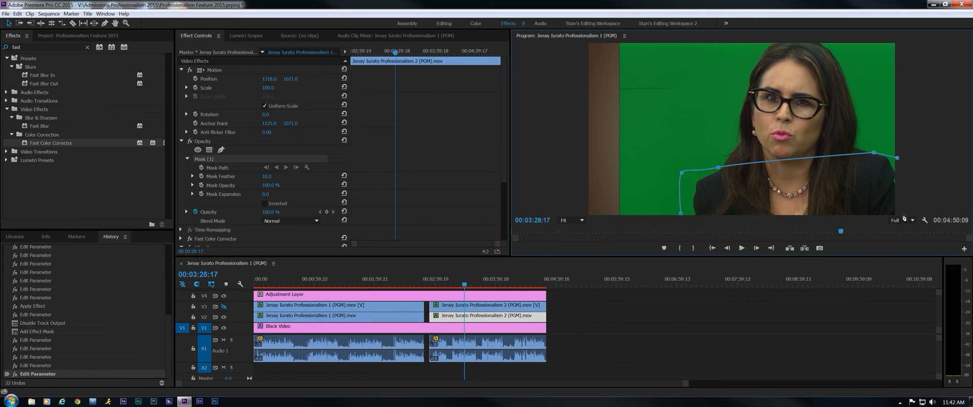
pyautogui.click(570, 220)
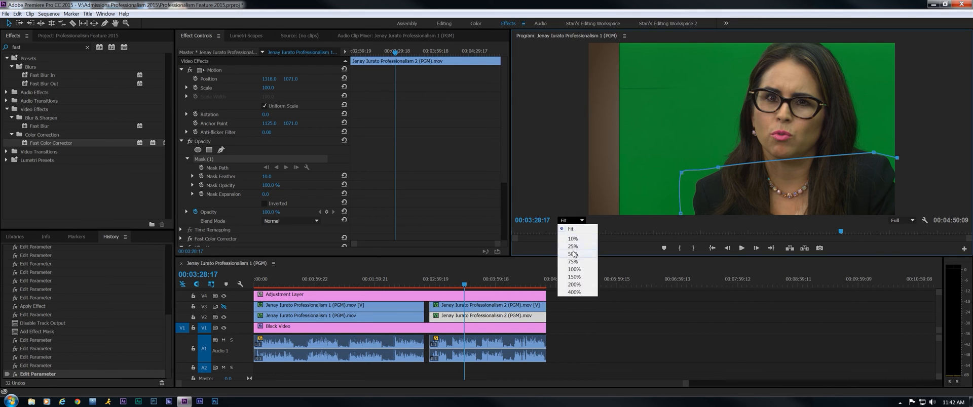
pyautogui.click(571, 255)
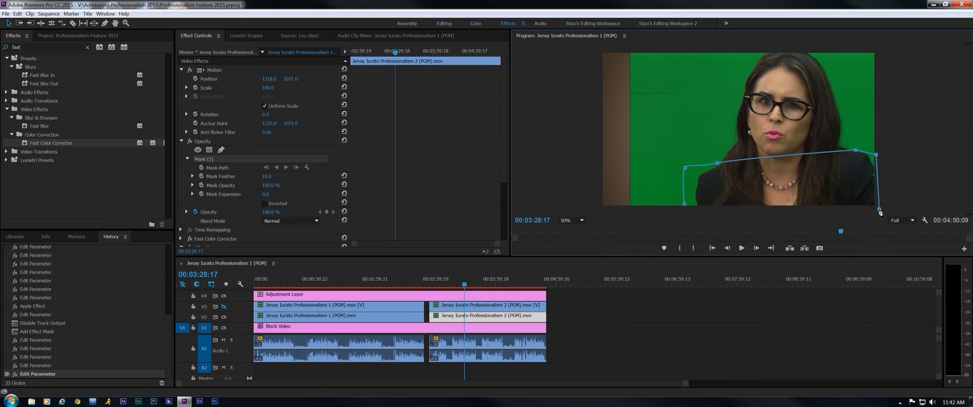
pyautogui.moveTo(686, 209)
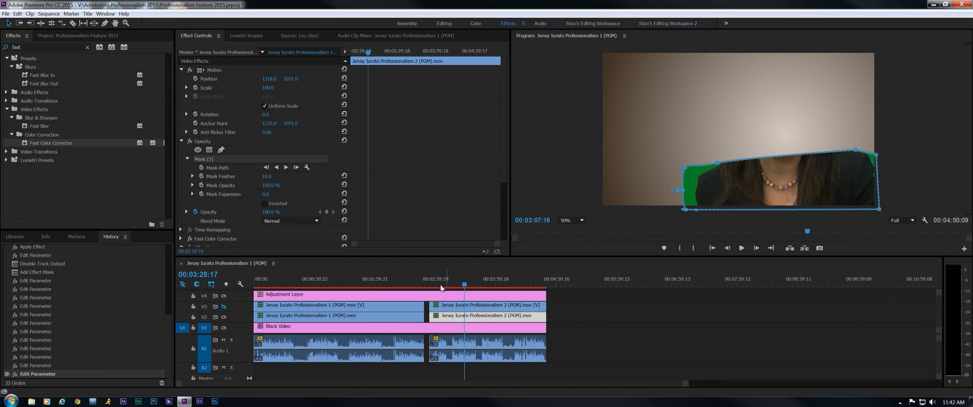
pyautogui.click(482, 295)
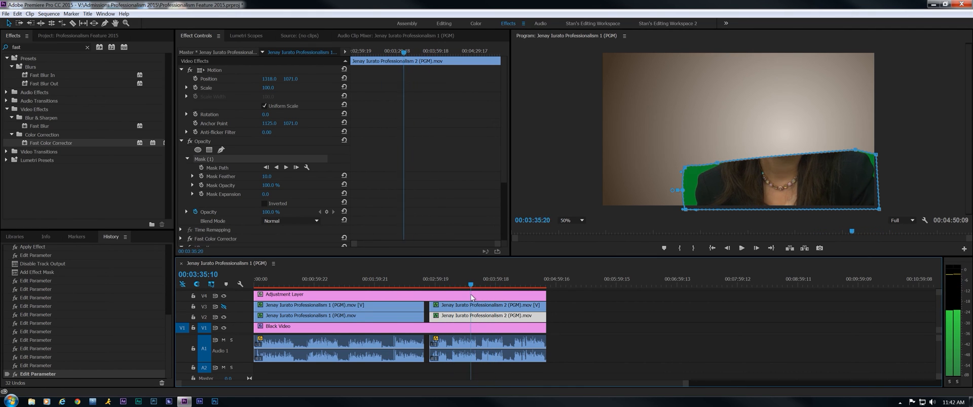
pyautogui.click(459, 294)
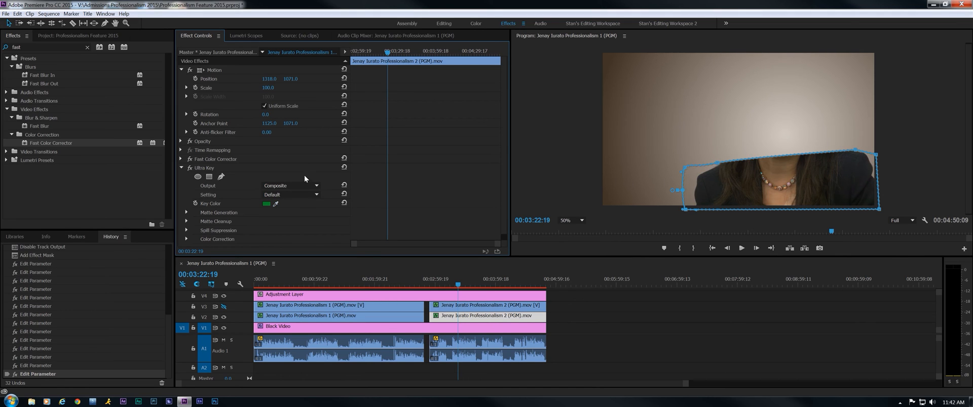
pyautogui.click(289, 195)
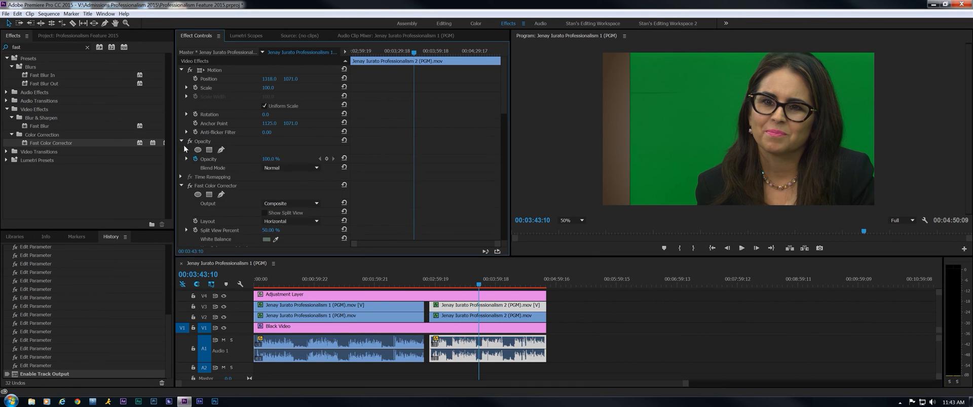
# - Draw a pen opacity mask around her head and shoulders on the second clip
pyautogui.click(198, 150)
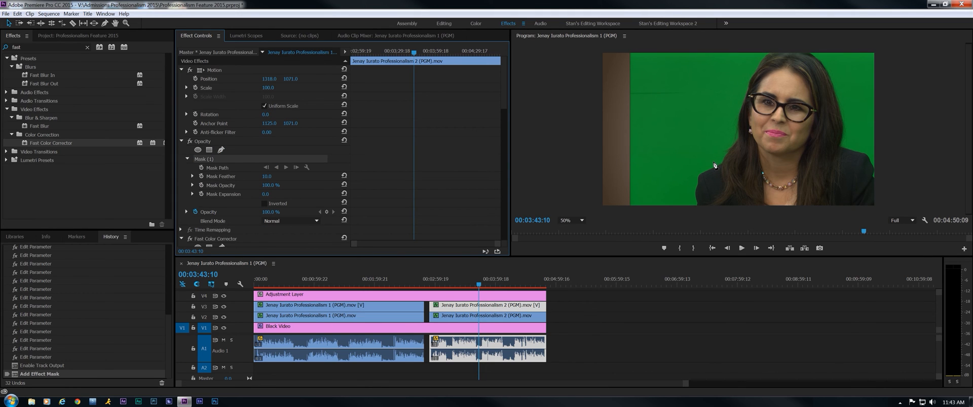
pyautogui.moveTo(713, 163); pyautogui.dragTo(751, 168)
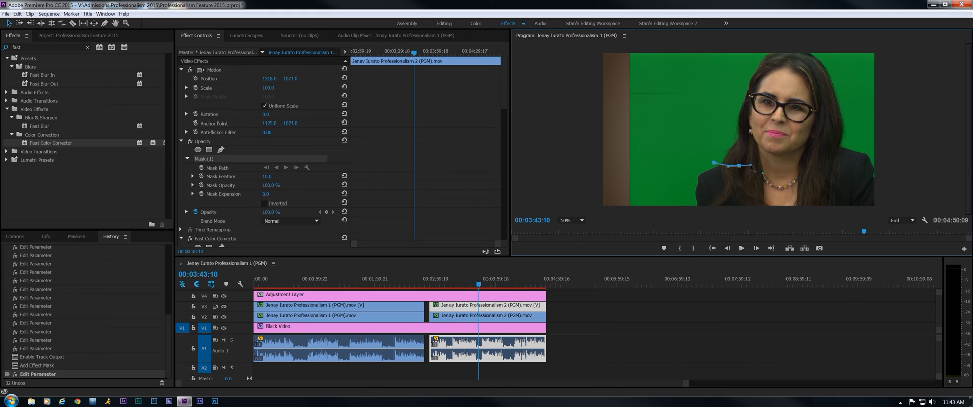
pyautogui.moveTo(751, 166); pyautogui.dragTo(850, 154)
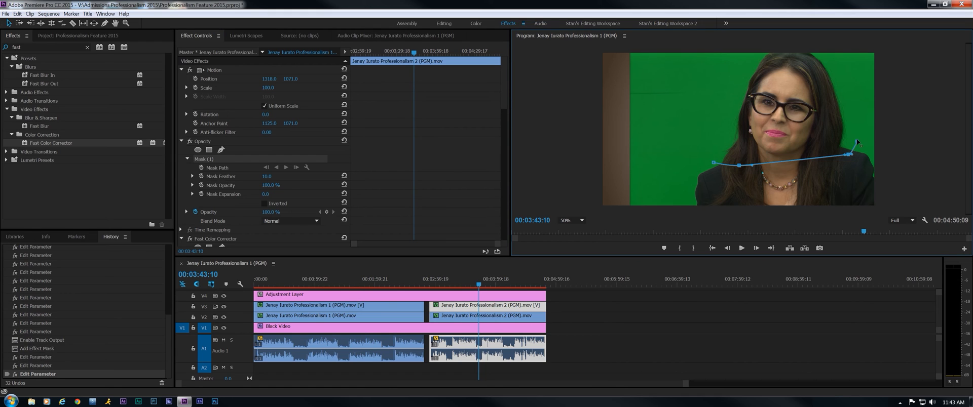
pyautogui.moveTo(856, 143); pyautogui.dragTo(839, 51)
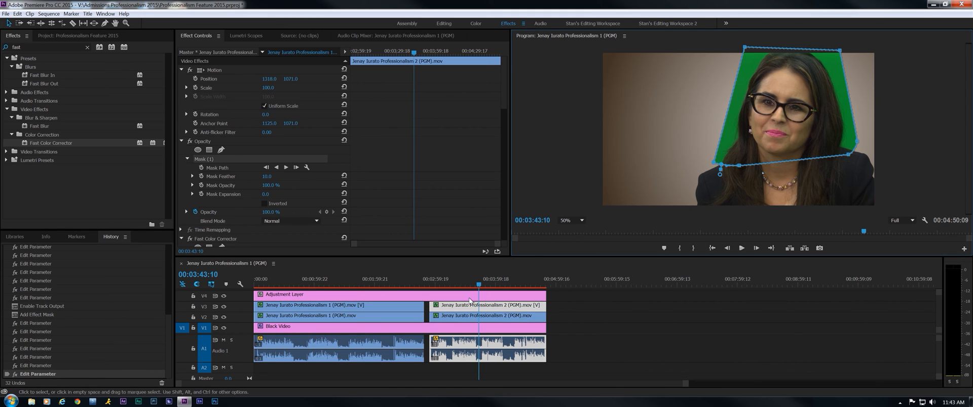
pyautogui.click(460, 287)
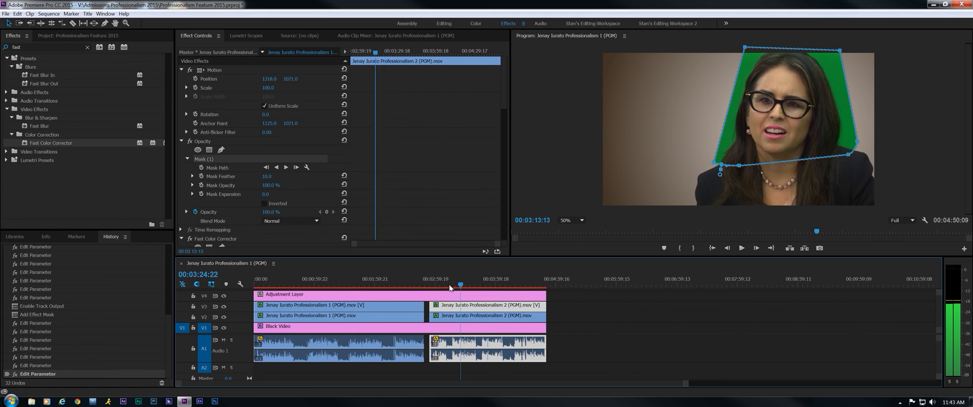
pyautogui.click(466, 287)
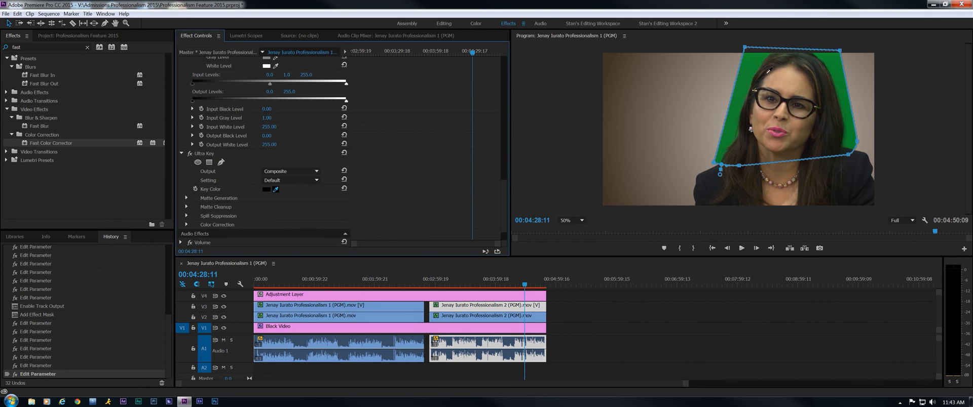
# - Eyedrop the green screen as Key Color and view the Alpha Channel matte
pyautogui.click(276, 189)
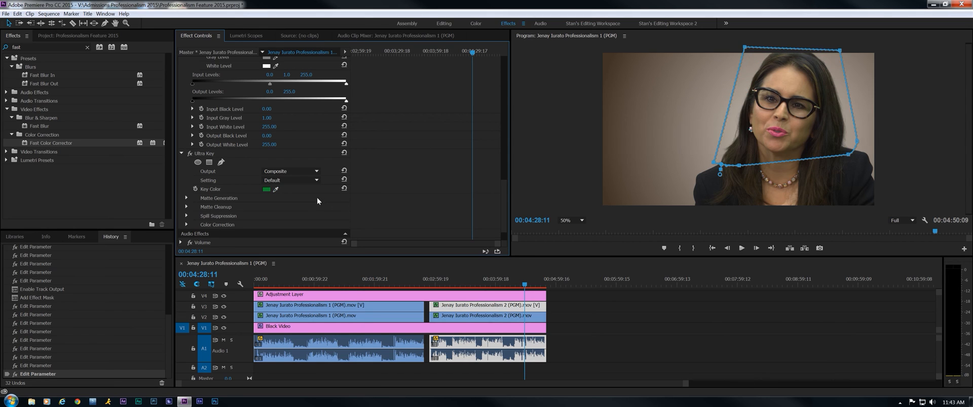
pyautogui.click(289, 171)
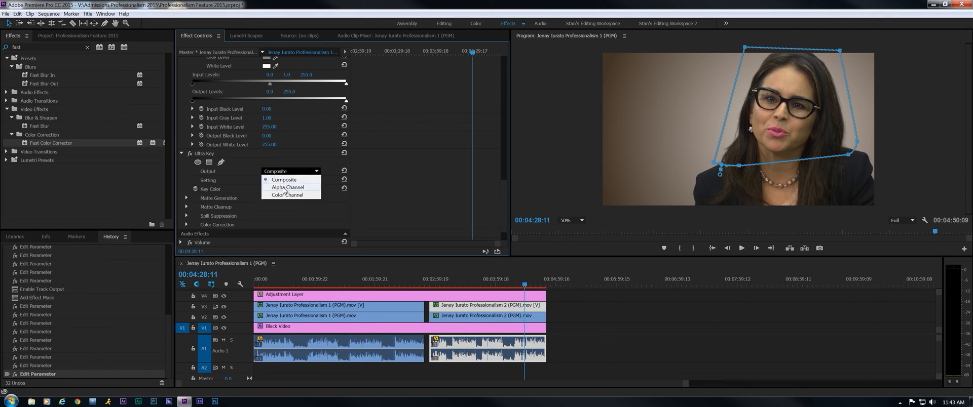
pyautogui.click(288, 187)
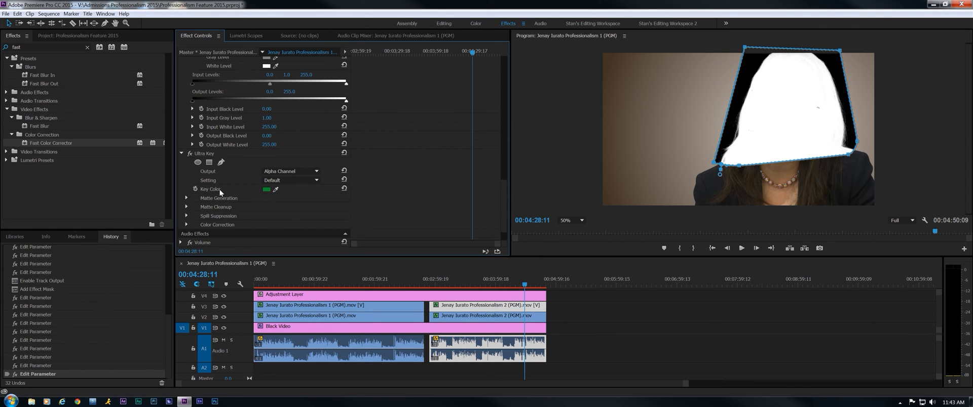
pyautogui.click(187, 198)
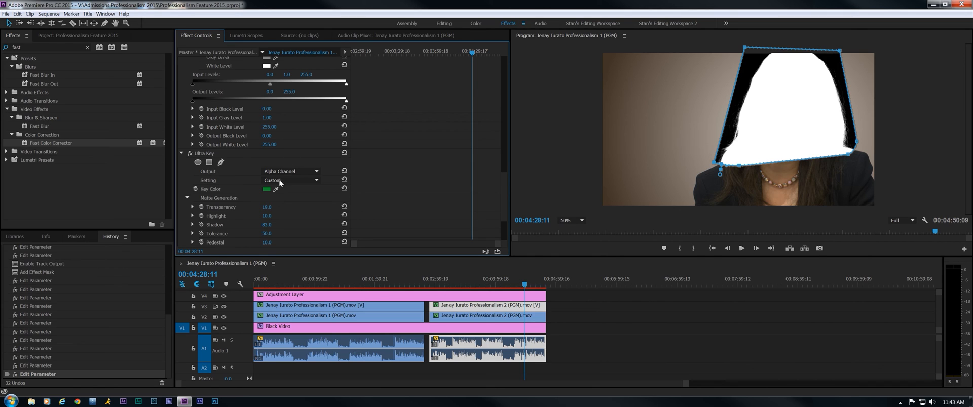
# - Return Ultra Key output to Composite and expand Spill Suppression
pyautogui.click(290, 170)
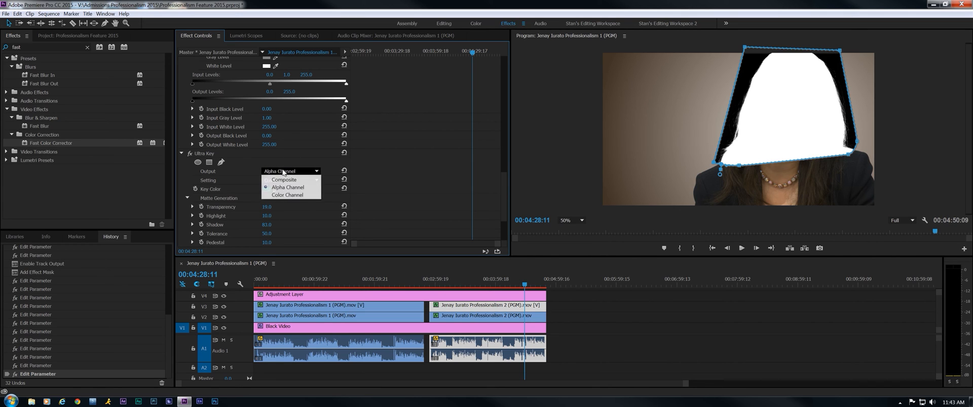
pyautogui.click(285, 180)
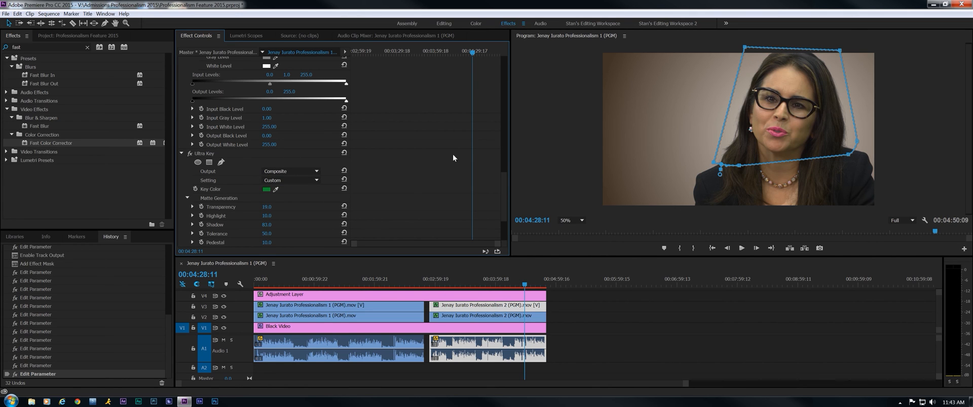
pyautogui.scroll(-3)
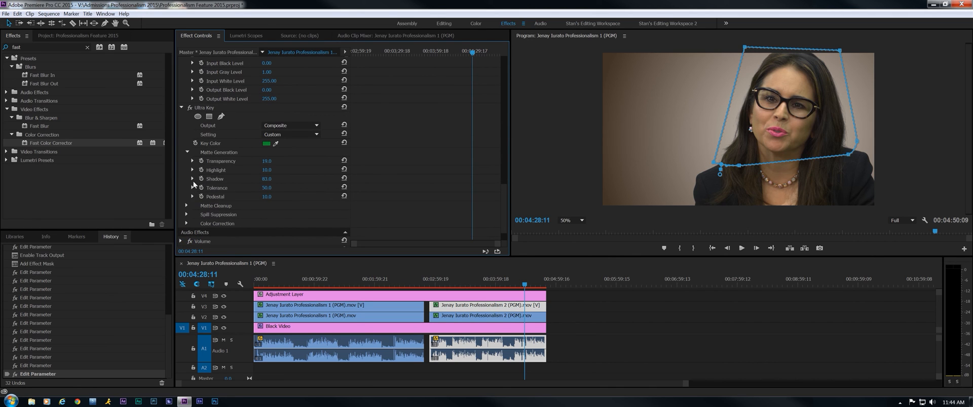
pyautogui.click(187, 215)
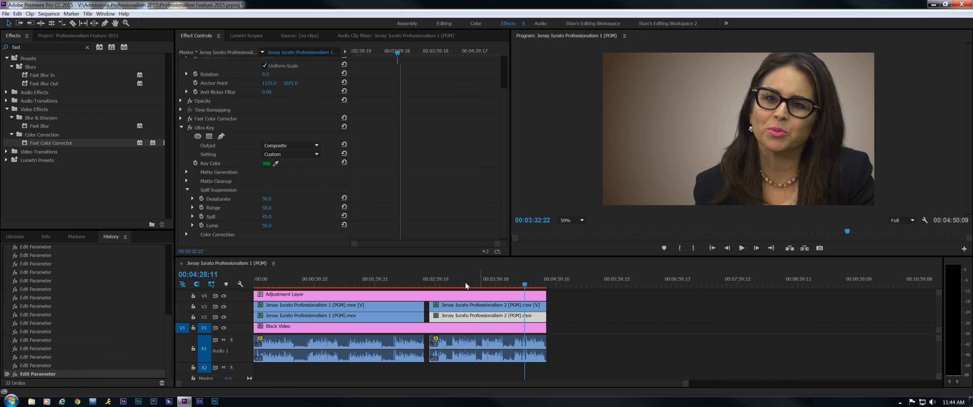
# - Scrub through both keyed takes, then select the Adjustment Layer on V4
pyautogui.click(483, 282)
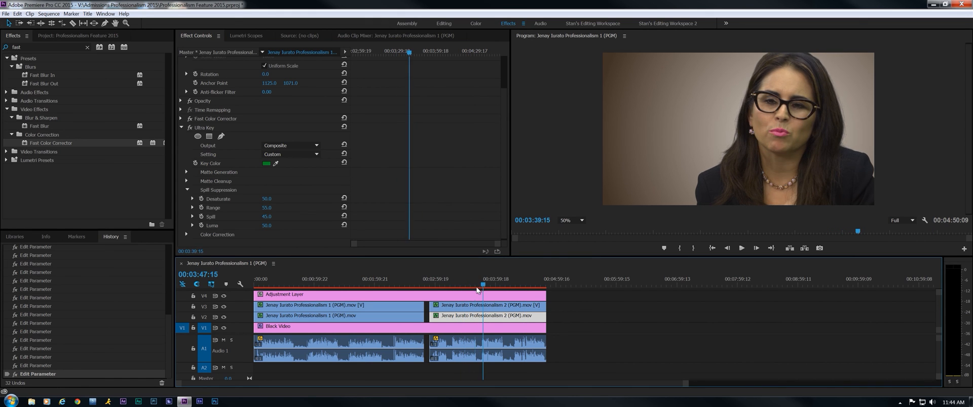
pyautogui.click(457, 295)
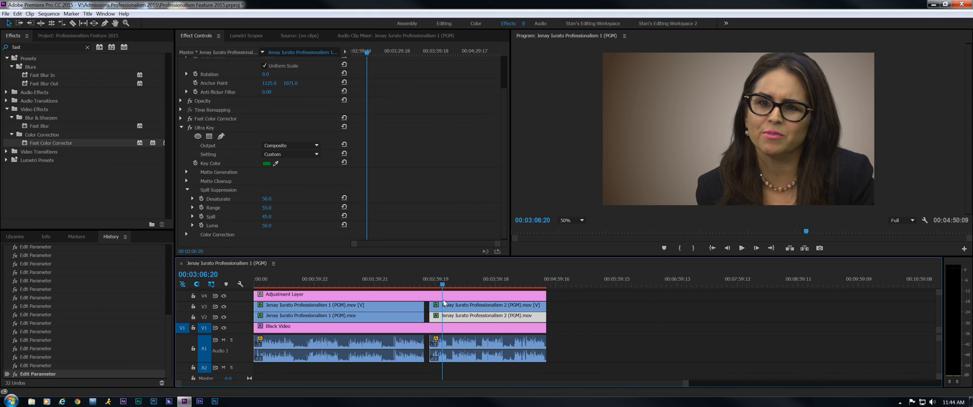
pyautogui.click(469, 297)
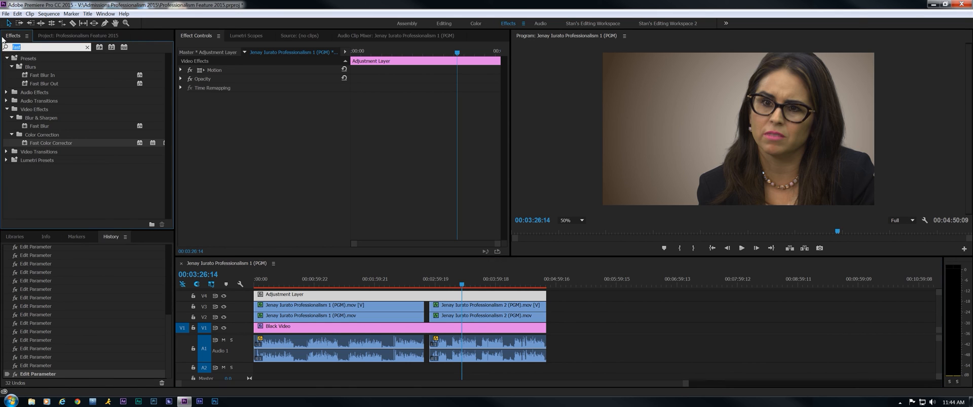
# - Apply Beauty Box with Smoothing 10, Skin Detail Smoothing 40, Contrast Enhance 25, then scrub
pyautogui.write('beauty')
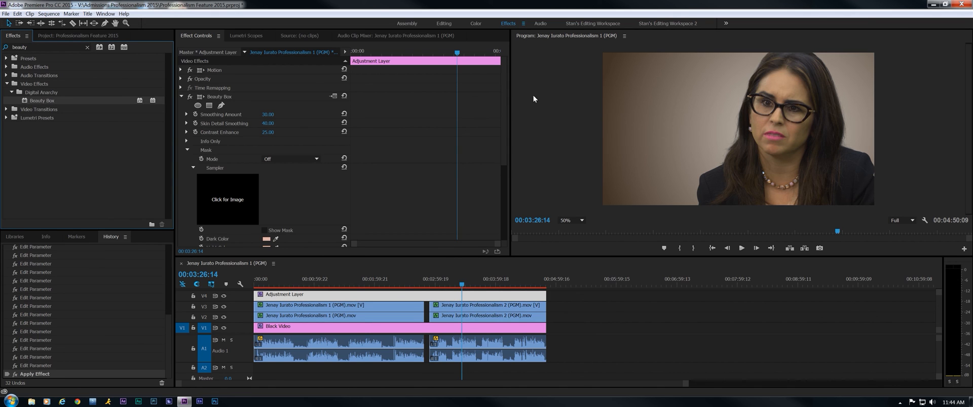
pyautogui.scroll(-3)
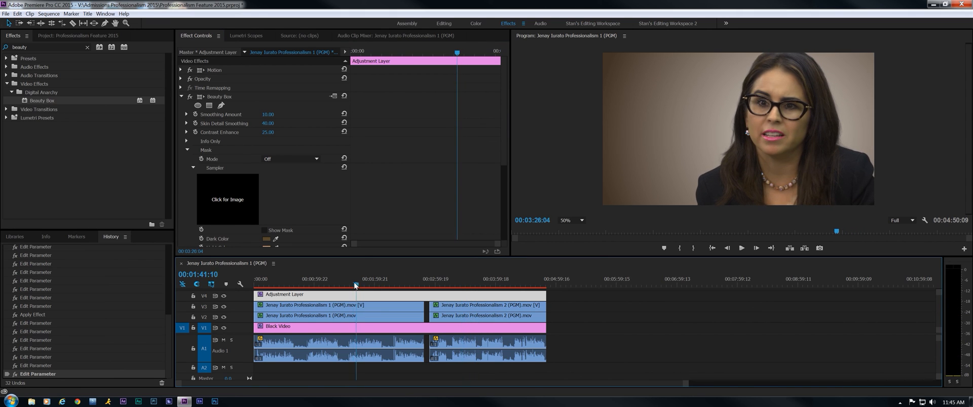
pyautogui.click(338, 279)
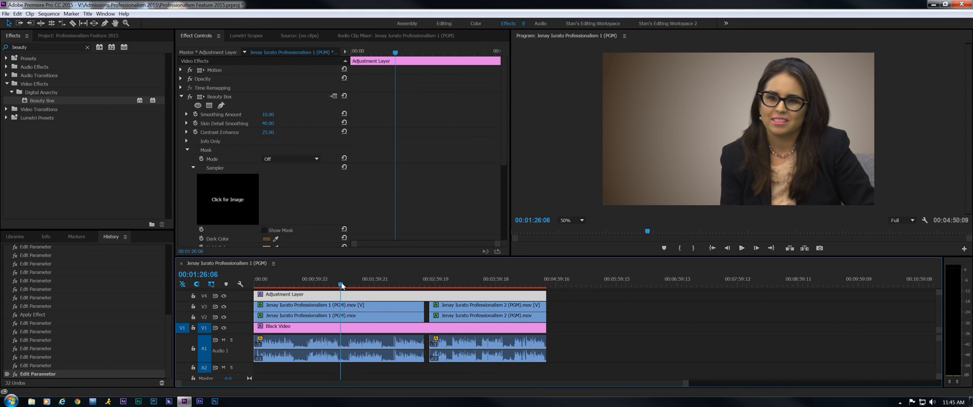
pyautogui.click(342, 285)
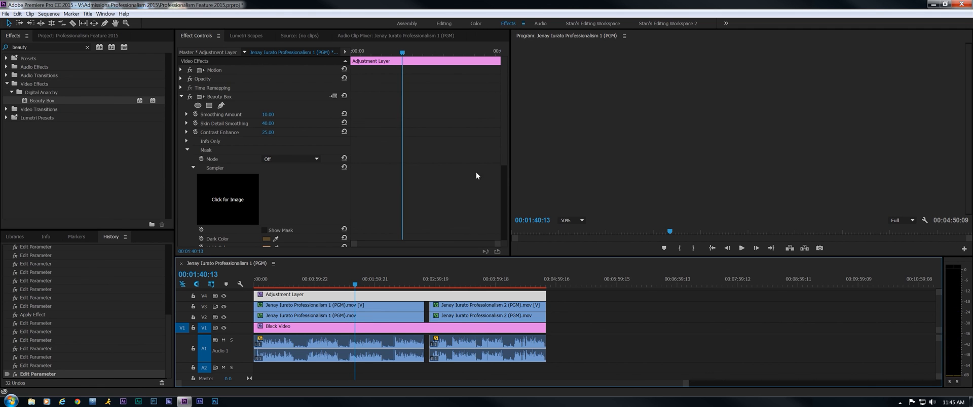
# - Switch to the Color workspace and set Lumetri Blacks to -28.8
pyautogui.click(476, 23)
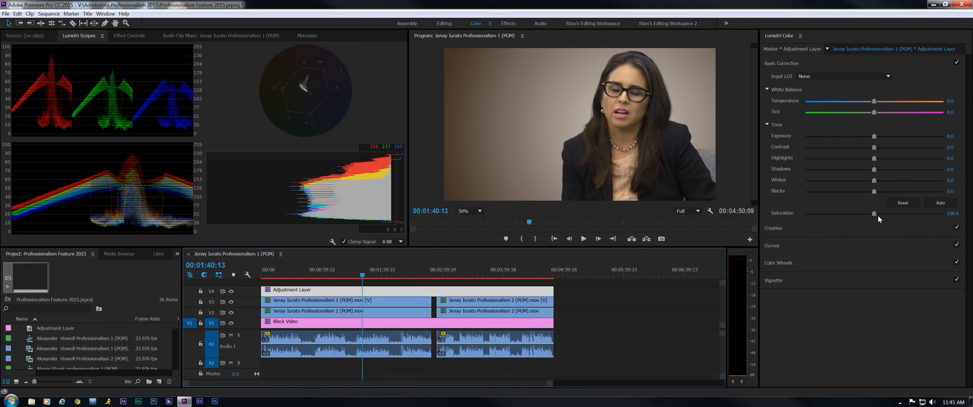
pyautogui.moveTo(874, 213); pyautogui.dragTo(888, 213)
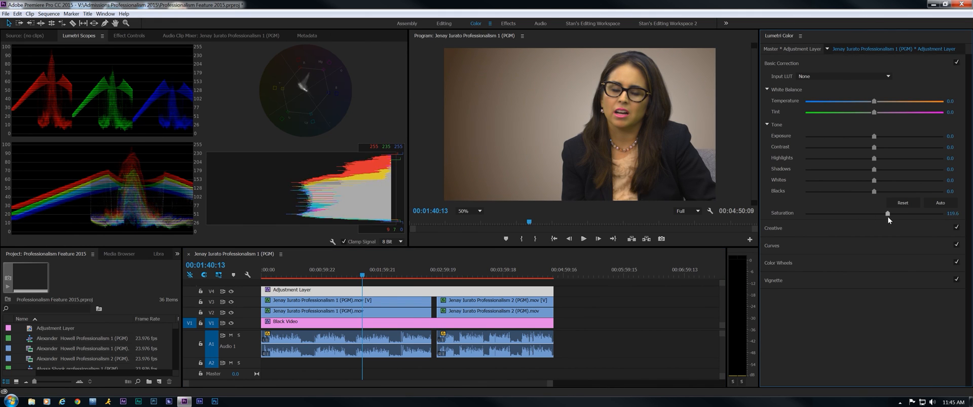
pyautogui.moveTo(888, 213); pyautogui.dragTo(876, 212)
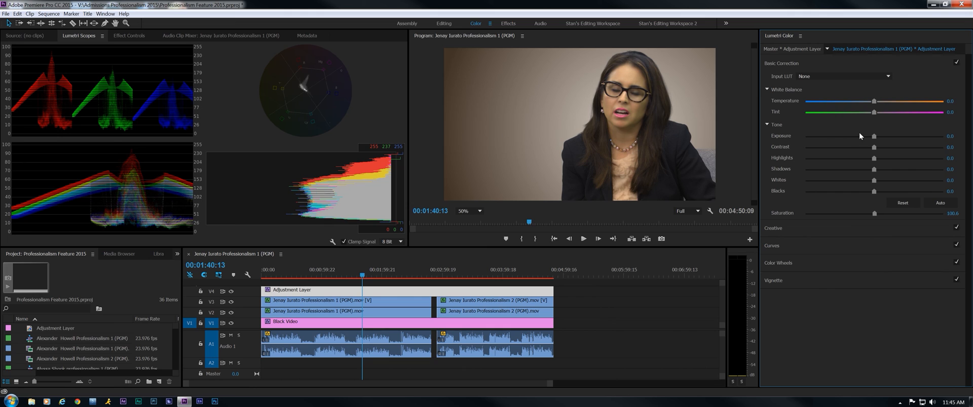
pyautogui.moveTo(874, 191); pyautogui.dragTo(869, 191)
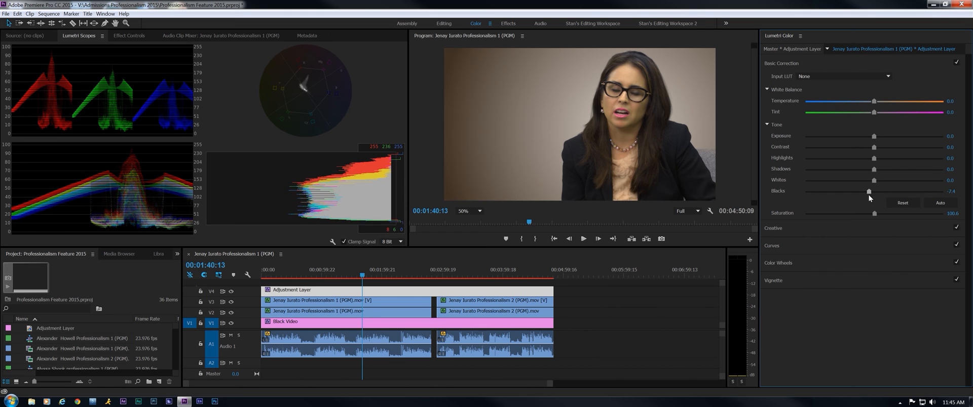
pyautogui.moveTo(868, 191); pyautogui.dragTo(858, 191)
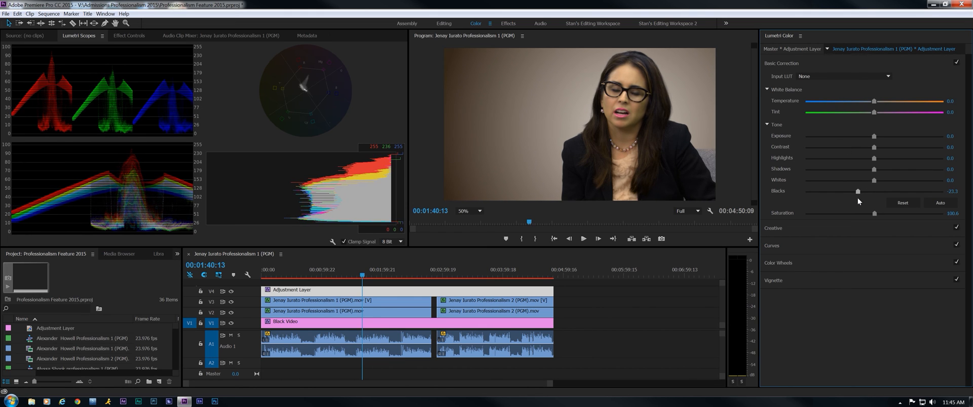
pyautogui.moveTo(858, 191); pyautogui.dragTo(866, 191)
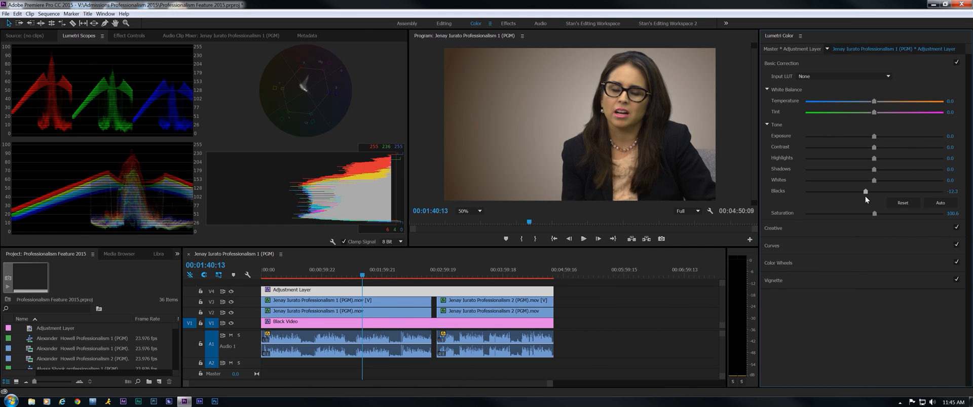
pyautogui.moveTo(869, 191); pyautogui.dragTo(860, 191)
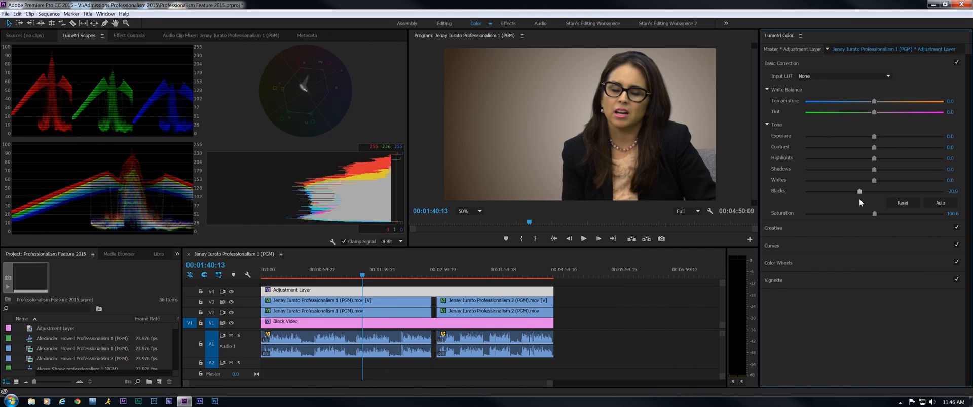
pyautogui.moveTo(859, 191); pyautogui.dragTo(854, 191)
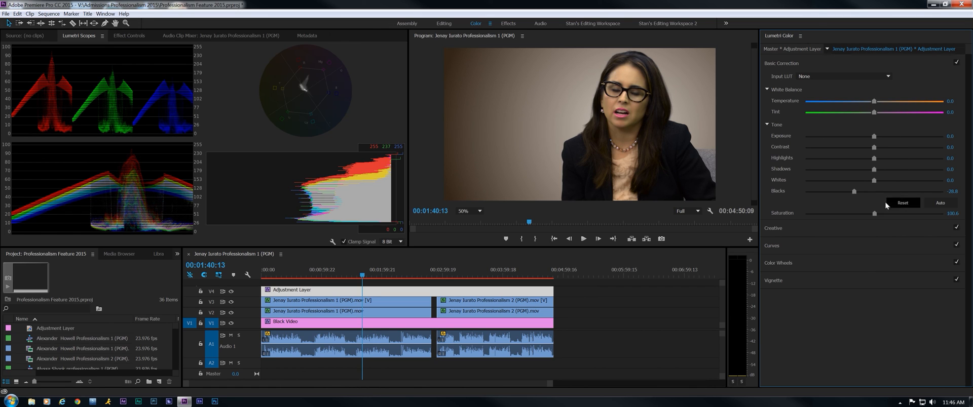
pyautogui.moveTo(854, 191); pyautogui.dragTo(857, 192)
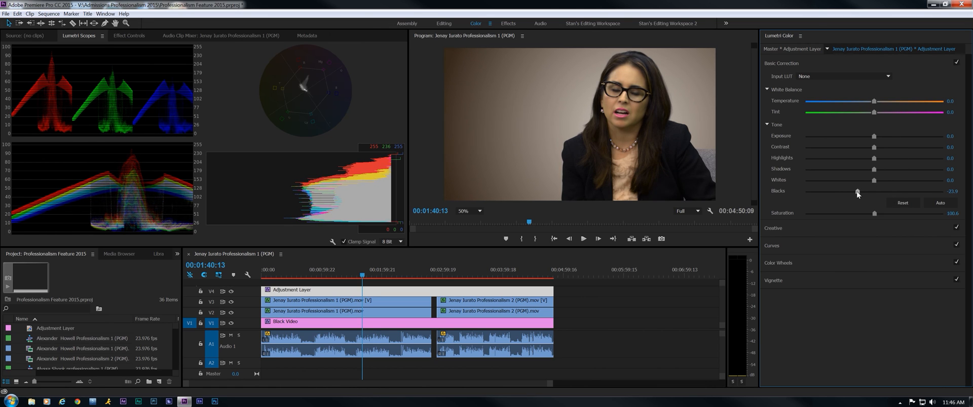
pyautogui.moveTo(857, 191); pyautogui.dragTo(854, 191)
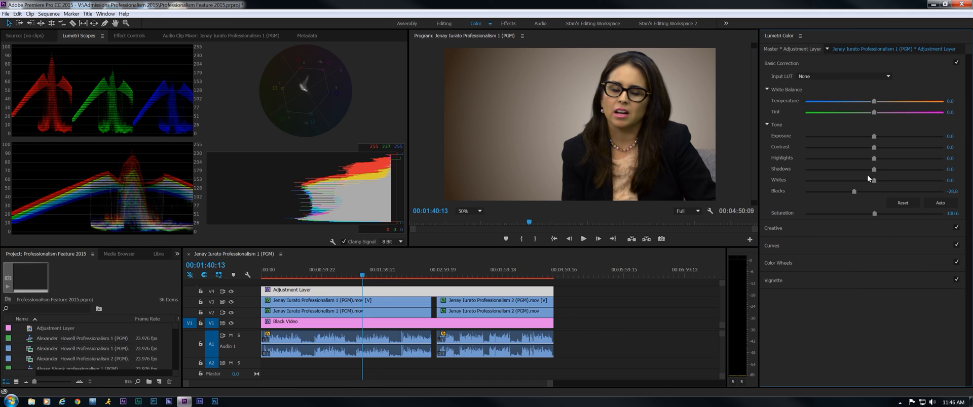
# - Try a Shadows adjustment, then raise Lumetri Whites to about 55
pyautogui.moveTo(874, 169); pyautogui.dragTo(857, 168)
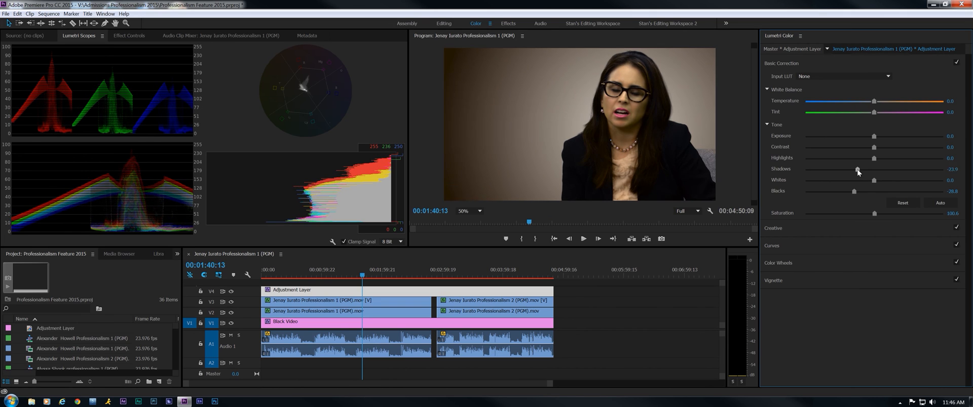
pyautogui.moveTo(857, 169); pyautogui.dragTo(871, 170)
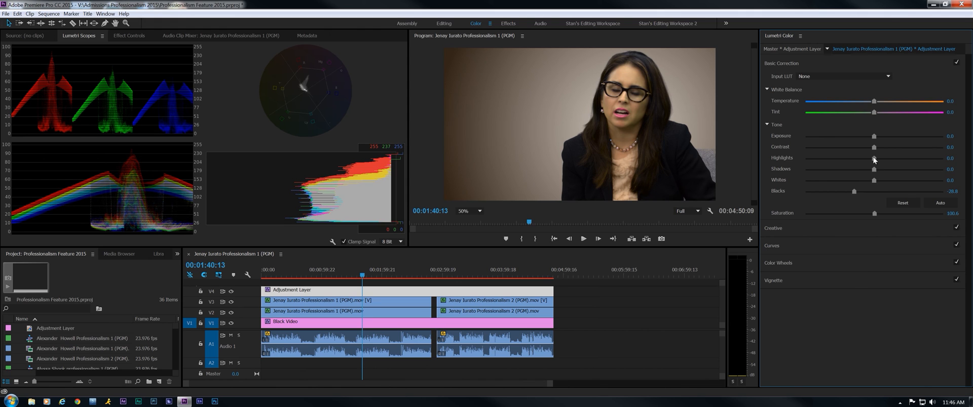
pyautogui.moveTo(873, 180); pyautogui.dragTo(841, 179)
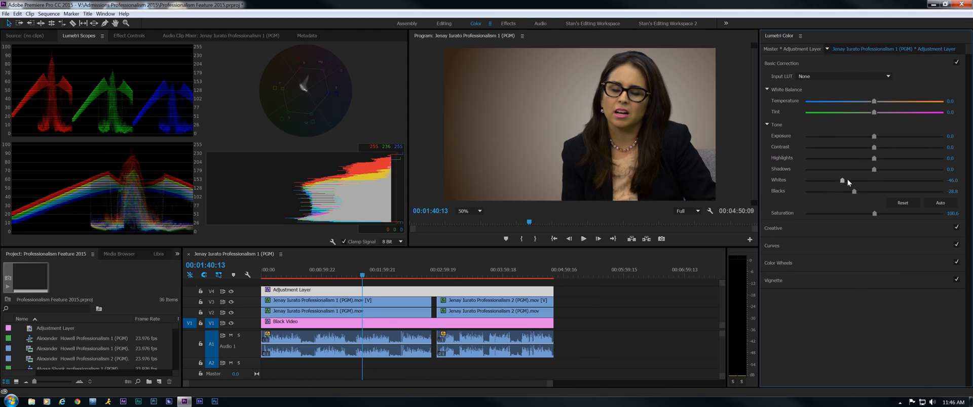
pyautogui.moveTo(842, 181); pyautogui.dragTo(925, 180)
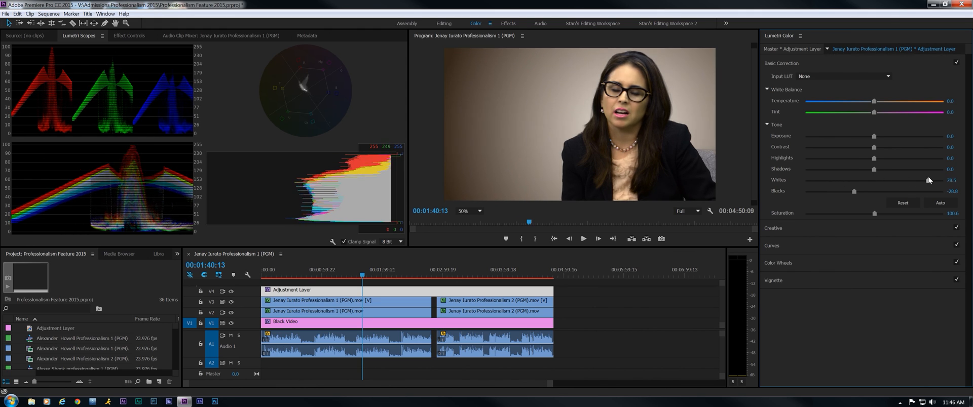
pyautogui.moveTo(923, 181); pyautogui.dragTo(924, 180)
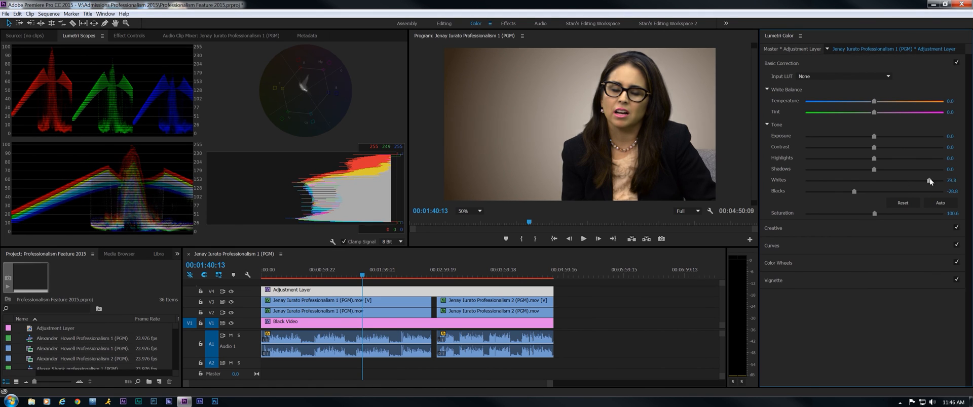
pyautogui.moveTo(924, 180); pyautogui.dragTo(872, 180)
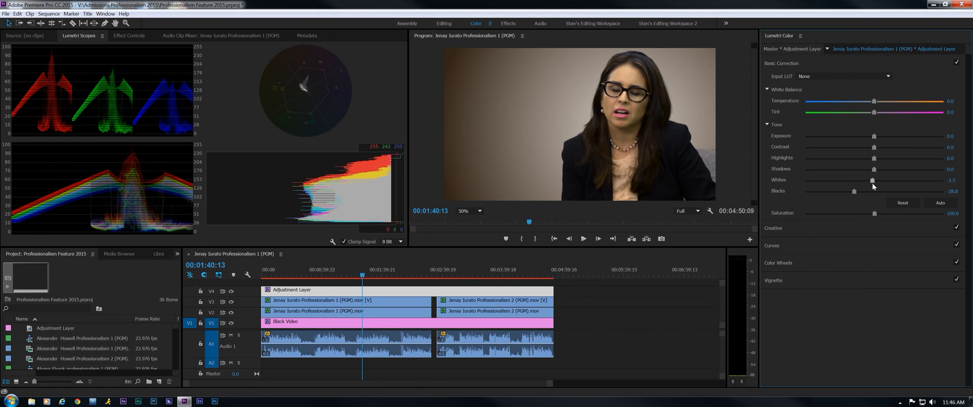
pyautogui.moveTo(874, 181); pyautogui.dragTo(913, 180)
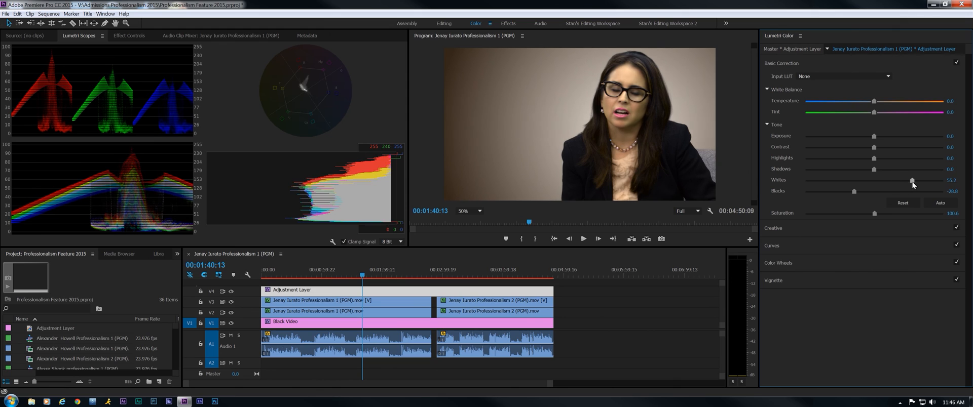
pyautogui.moveTo(908, 180); pyautogui.dragTo(913, 180)
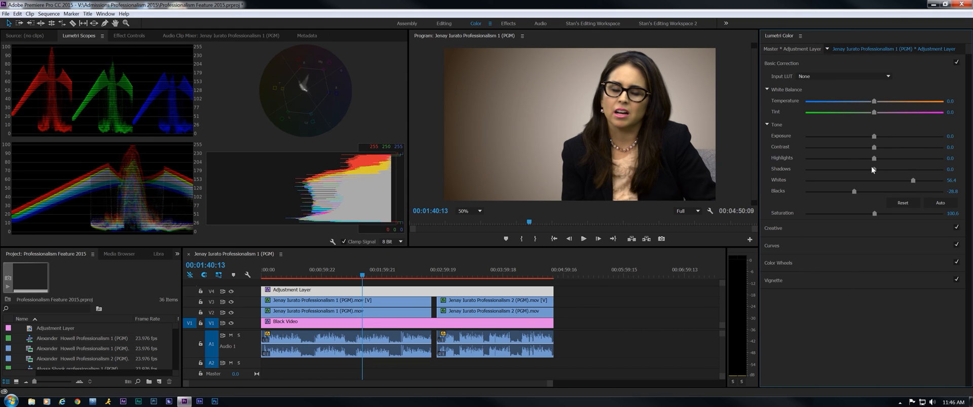
# - Set Highlights to -37.4 and settle Whites at 63.2, then check a later frame
pyautogui.moveTo(873, 158); pyautogui.dragTo(845, 158)
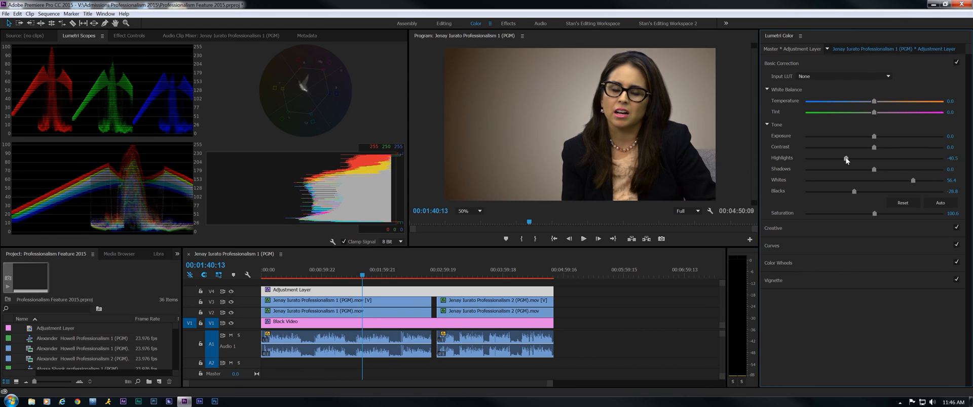
pyautogui.moveTo(845, 160); pyautogui.dragTo(880, 159)
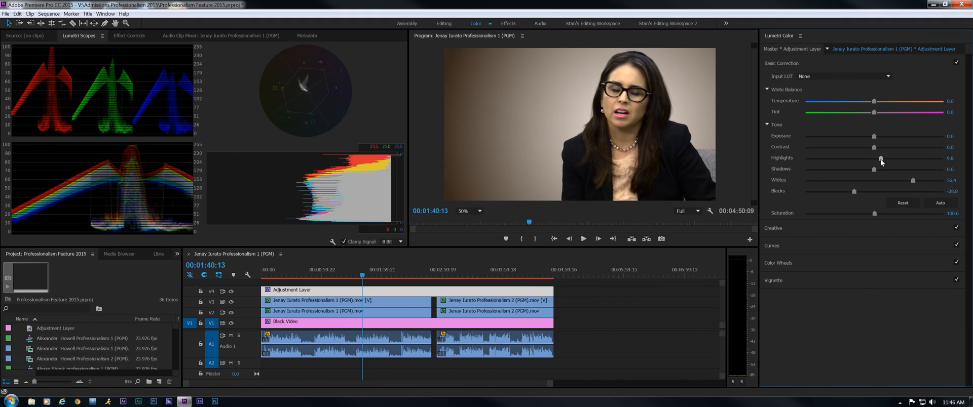
pyautogui.moveTo(881, 159); pyautogui.dragTo(848, 159)
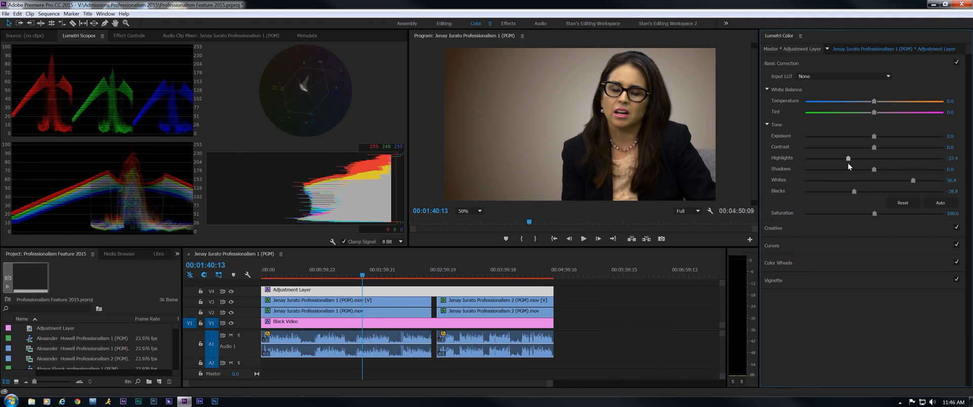
pyautogui.moveTo(912, 181); pyautogui.dragTo(915, 180)
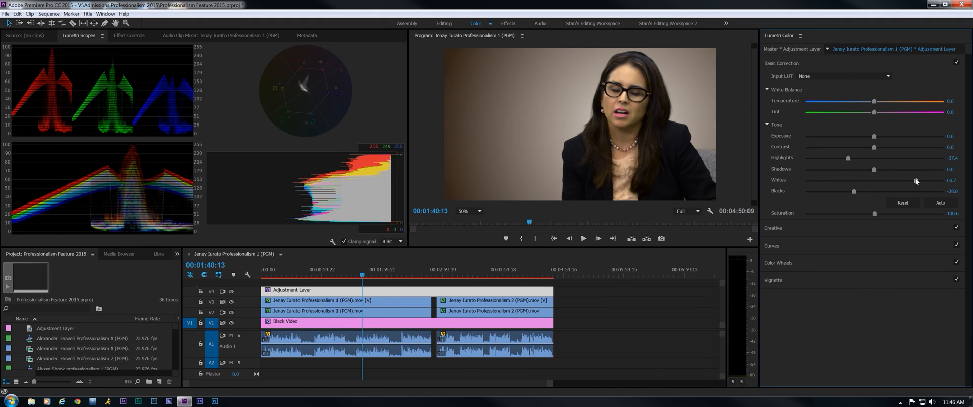
pyautogui.moveTo(921, 181); pyautogui.dragTo(924, 181)
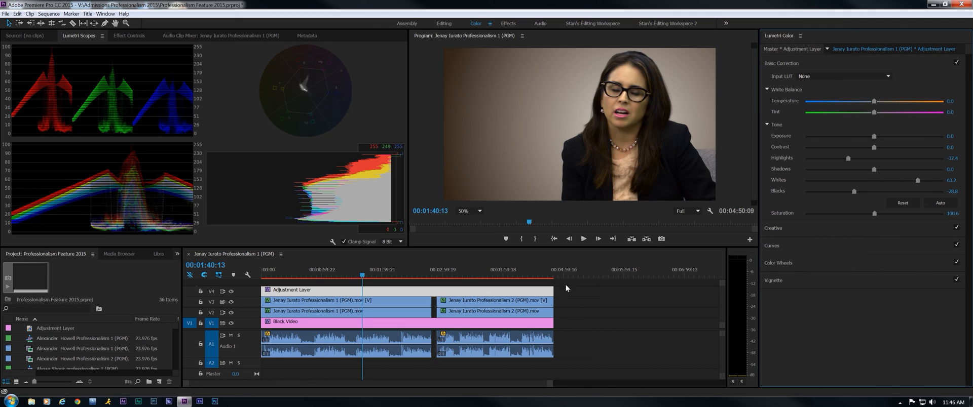
pyautogui.click(420, 273)
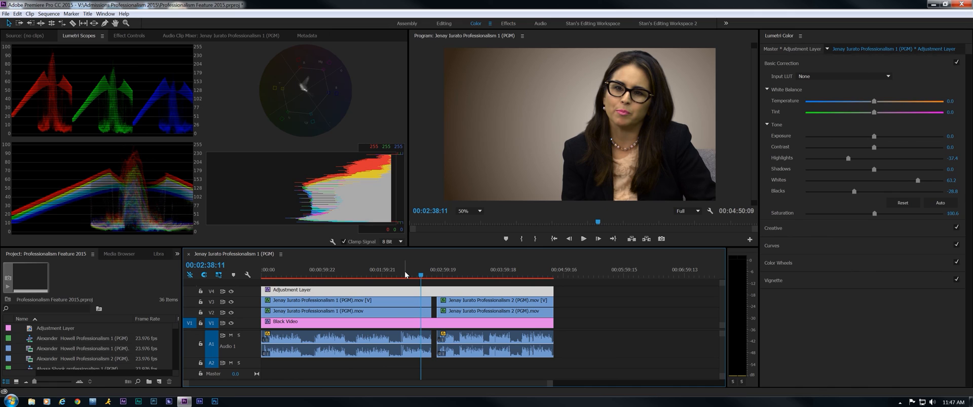